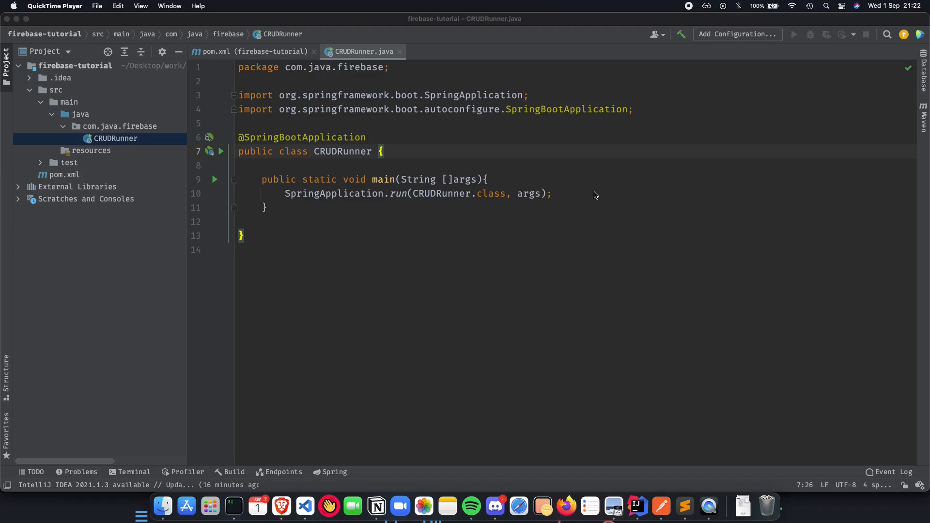
{"action": "mouse_move", "coordinate": [497, 149]}
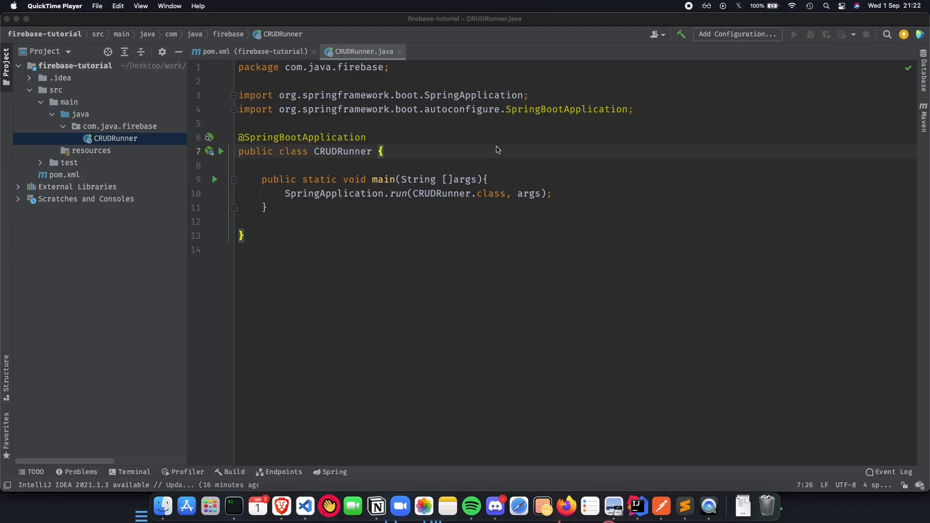
{"action": "mouse_move", "coordinate": [384, 128]}
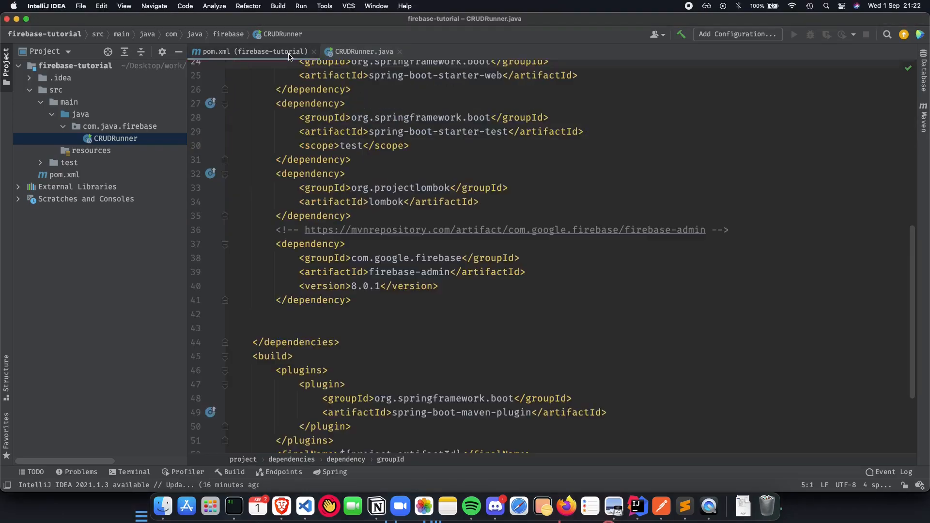
Switch to pom.xml and scroll through its dependencies, including firebase-admin
{"action": "left_click", "coordinate": [447, 198]}
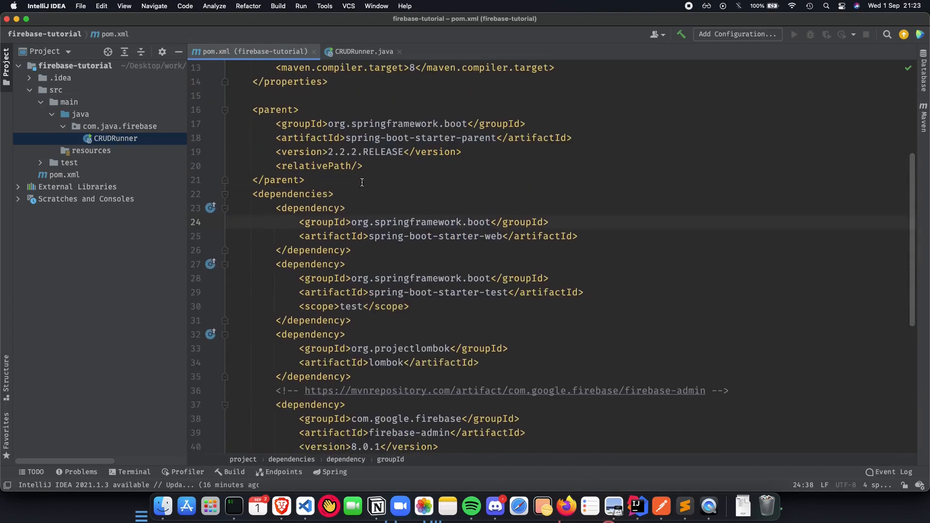
{"action": "scroll", "scroll_direction": "down", "scroll_amount": 3}
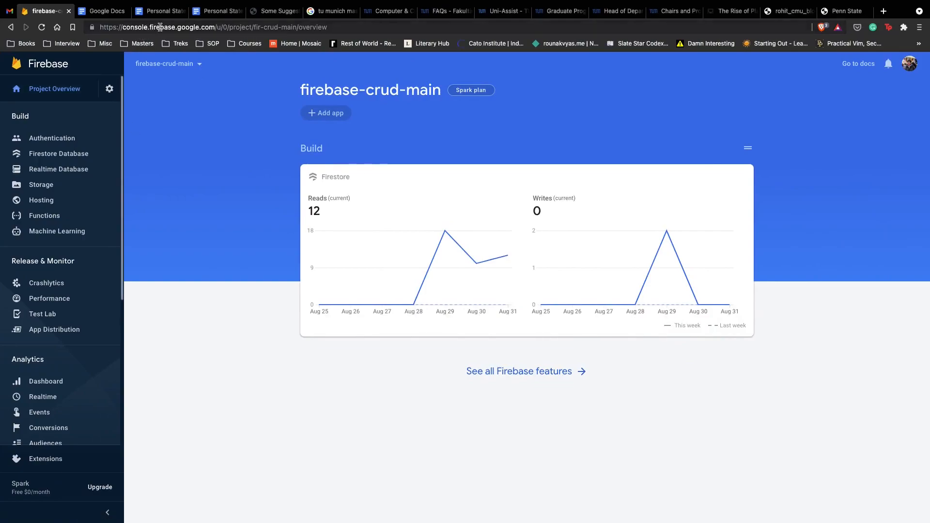
{"action": "mouse_move", "coordinate": [180, 185]}
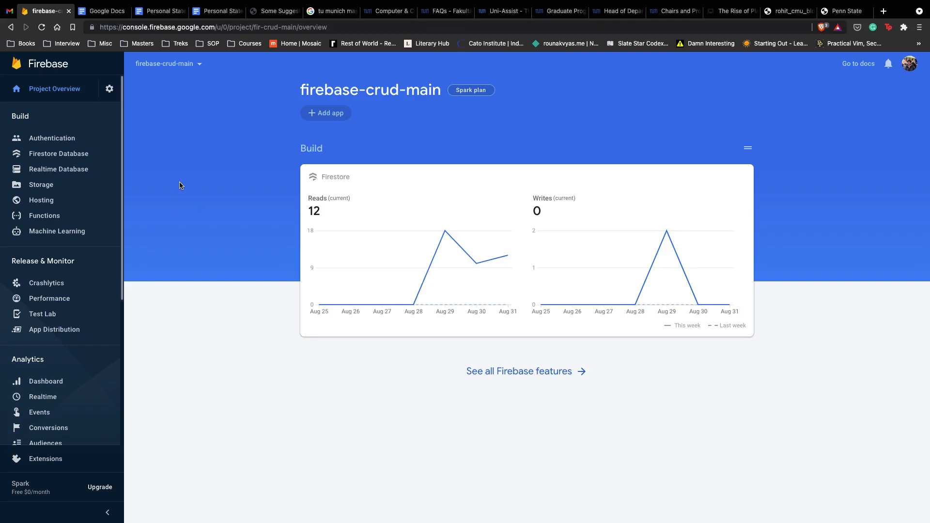
{"action": "mouse_move", "coordinate": [258, 98]}
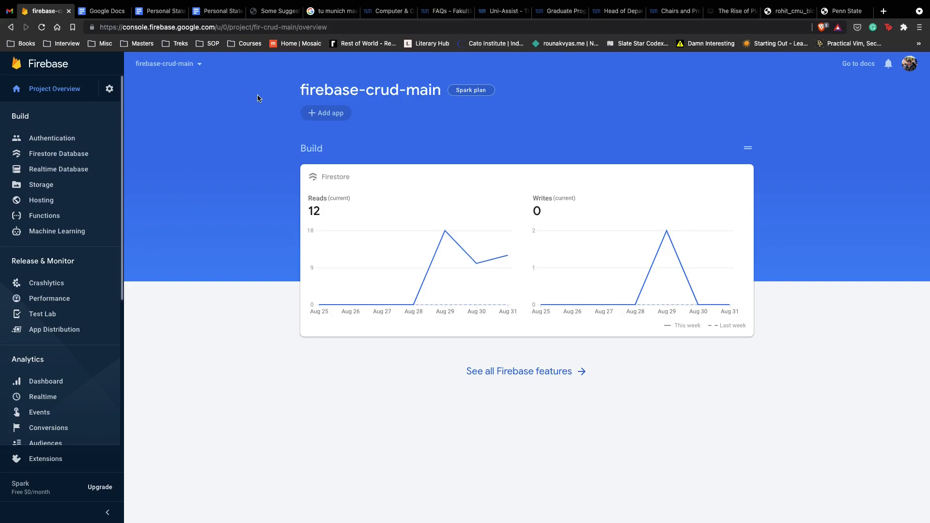
{"action": "mouse_move", "coordinate": [249, 127]}
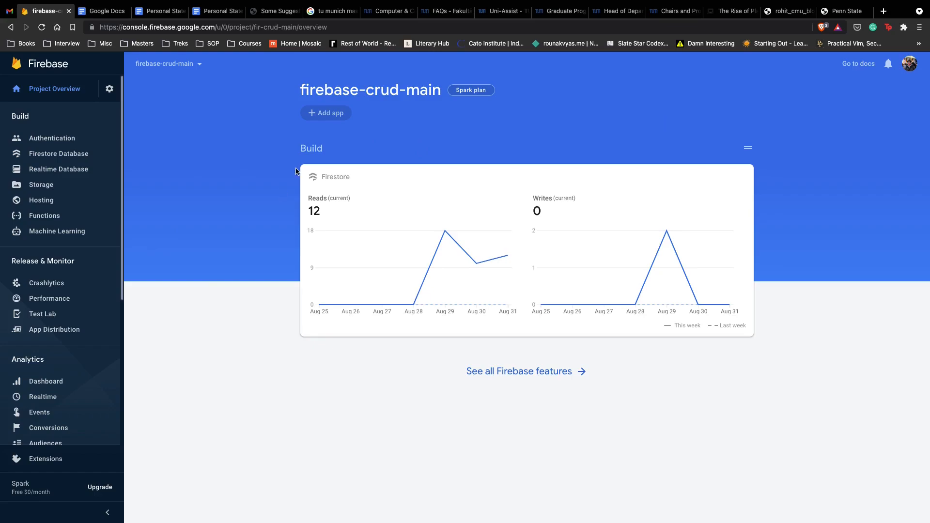
{"action": "mouse_move", "coordinate": [187, 138]}
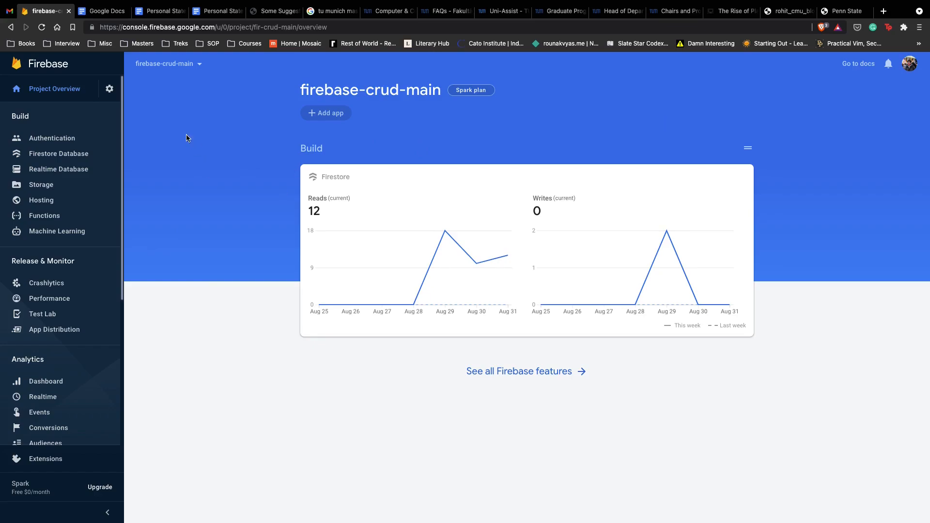
{"action": "mouse_move", "coordinate": [178, 65]}
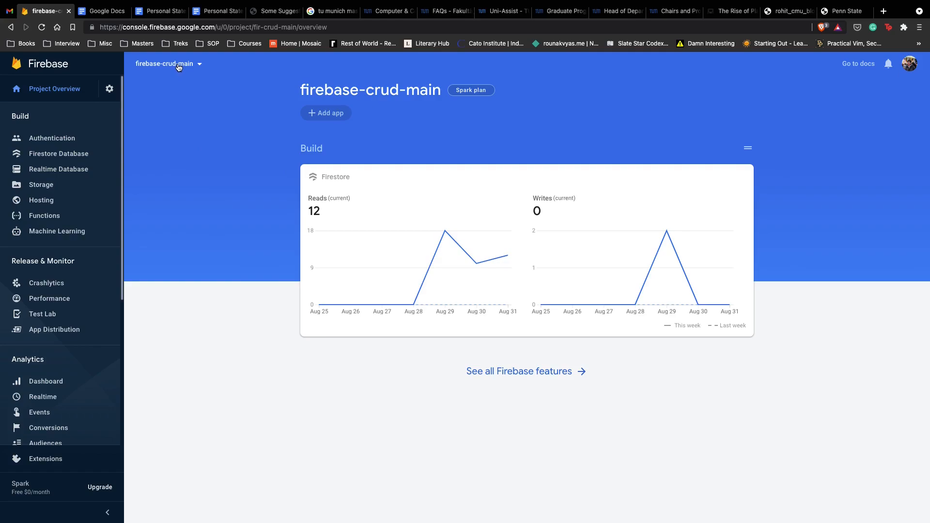
{"action": "mouse_move", "coordinate": [343, 211]}
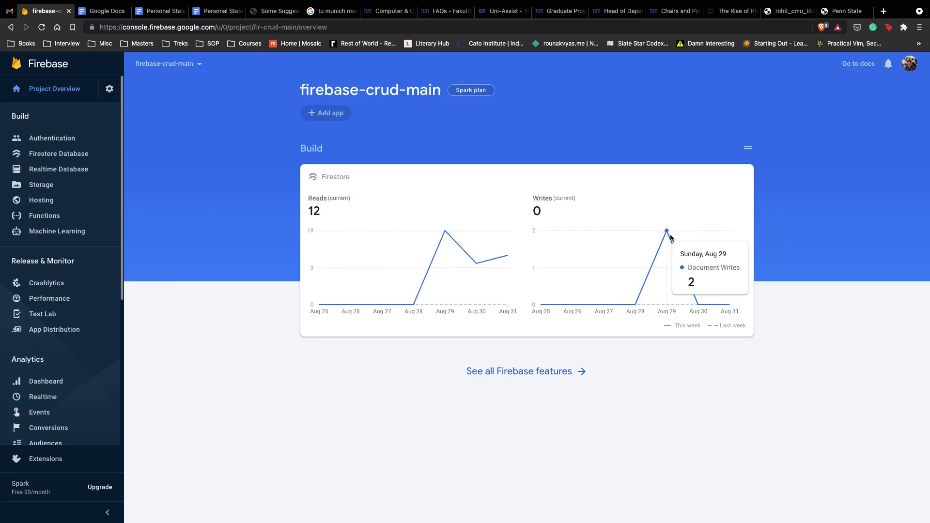
{"action": "mouse_move", "coordinate": [735, 165]}
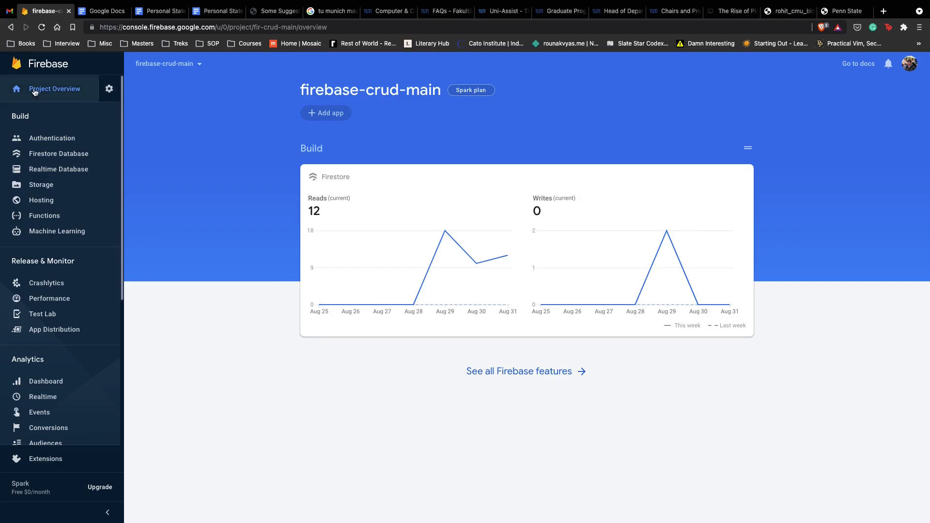
Open the Firebase project settings on the Service accounts tab
{"action": "left_click", "coordinate": [109, 89]}
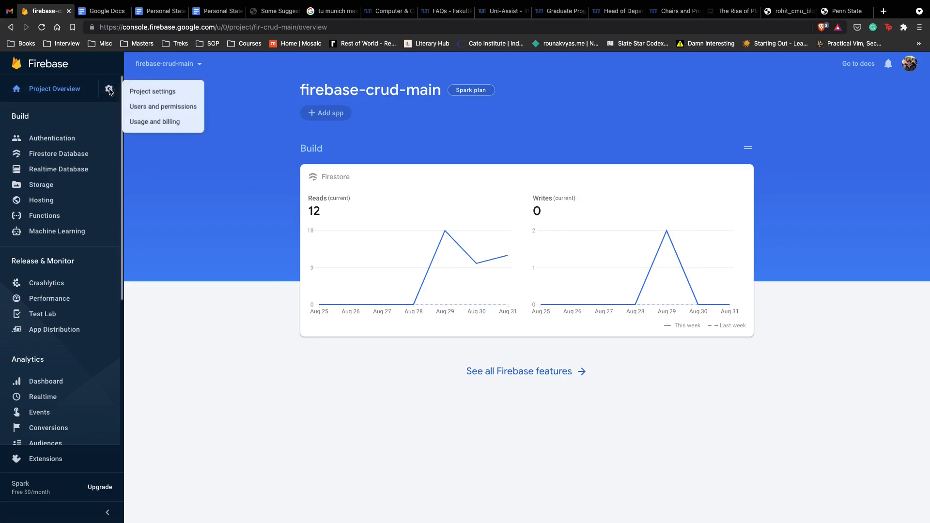
{"action": "left_click", "coordinate": [153, 92]}
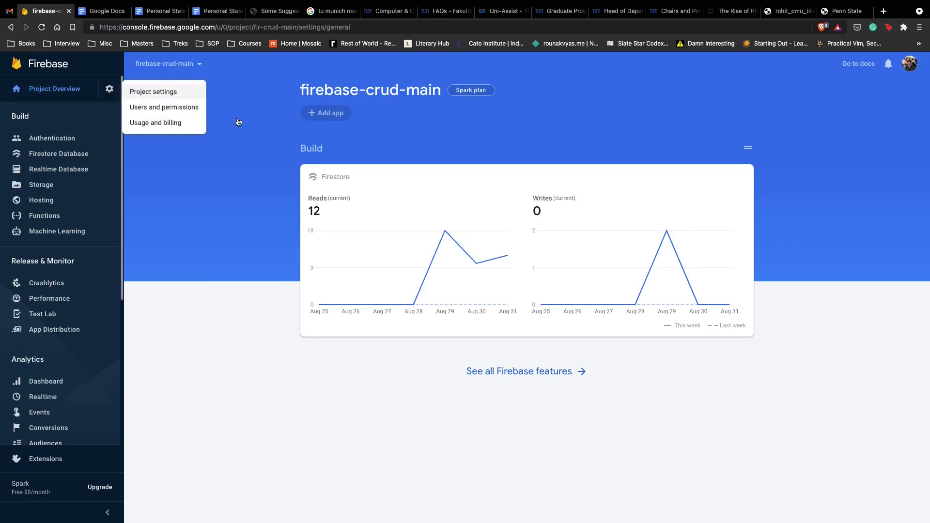
{"action": "left_click", "coordinate": [153, 92]}
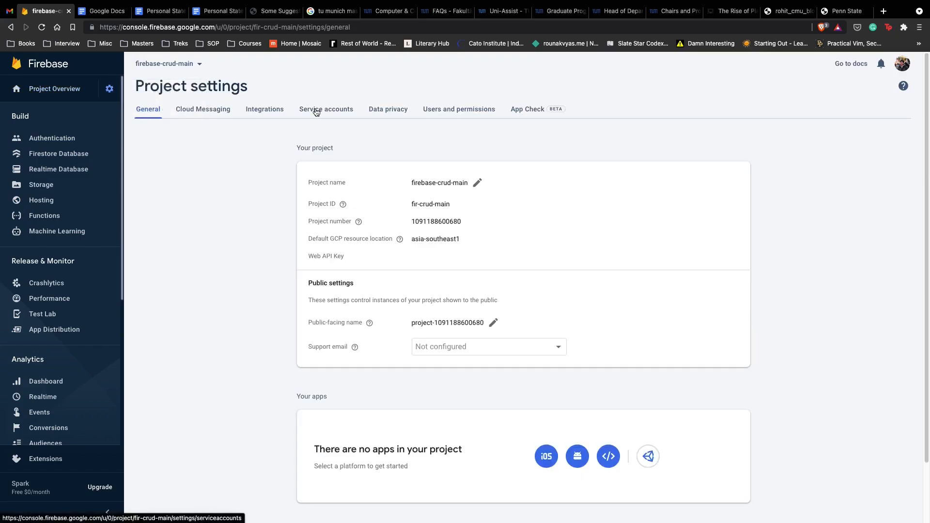
{"action": "left_click", "coordinate": [326, 109]}
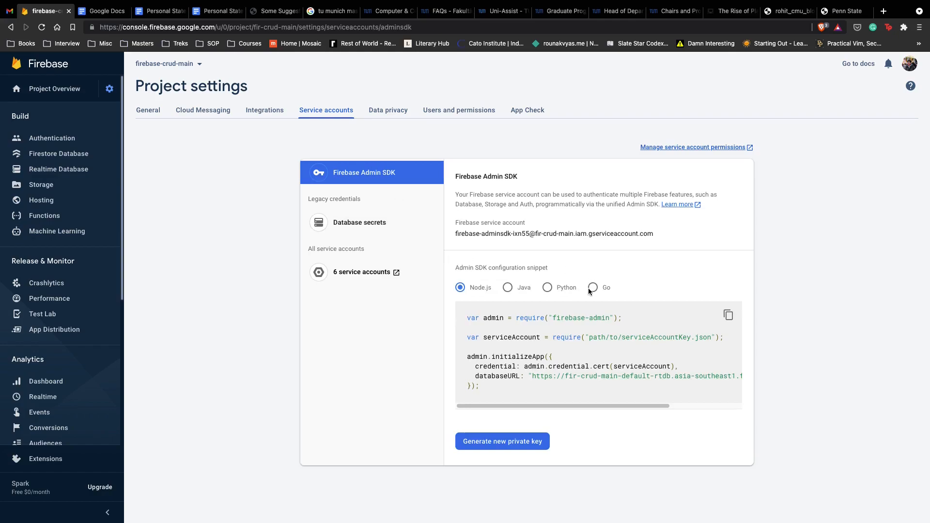
Switch the Admin SDK configuration snippet to Java and scroll through it
{"action": "left_click", "coordinate": [508, 287]}
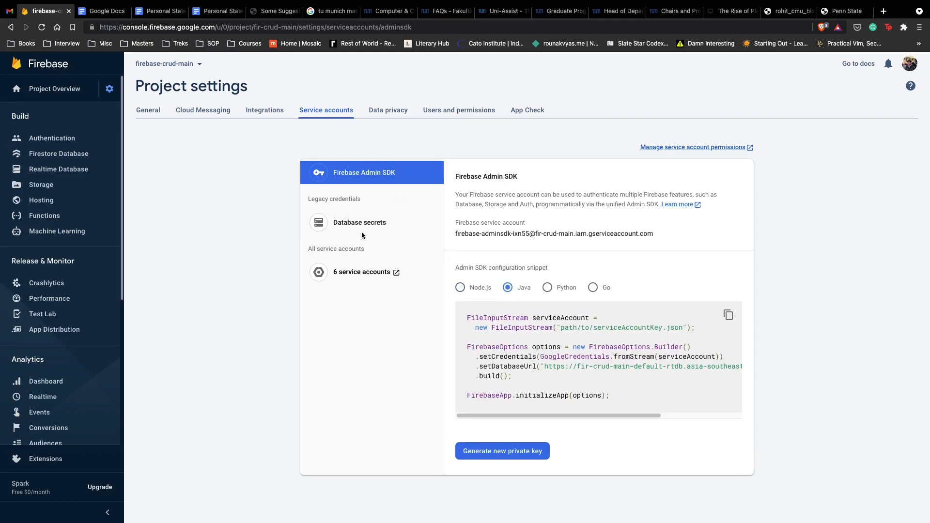
{"action": "left_click", "coordinate": [359, 222]}
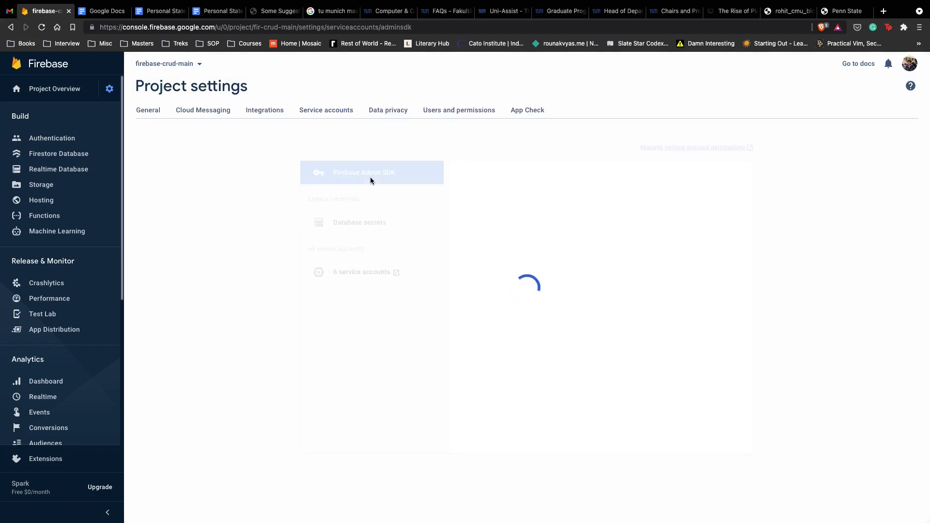
{"action": "left_click", "coordinate": [326, 110]}
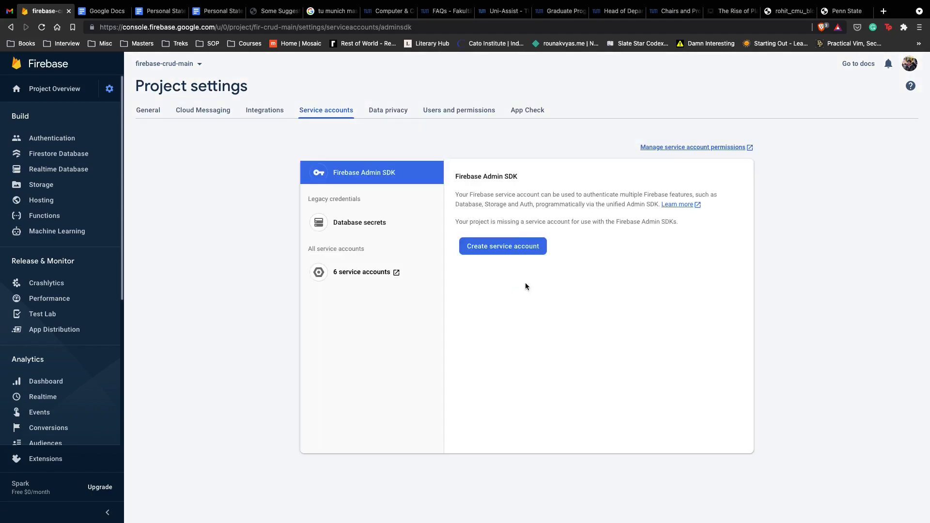
{"action": "left_click", "coordinate": [502, 246]}
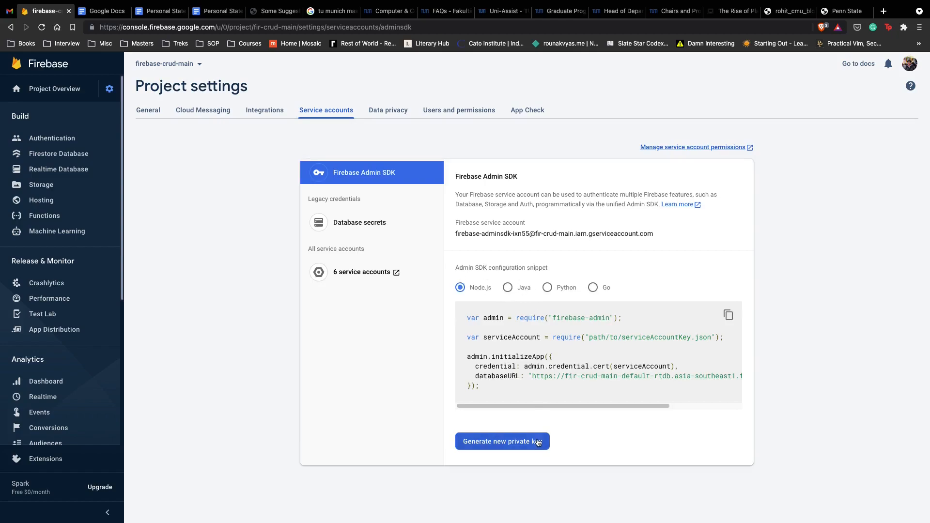
{"action": "mouse_move", "coordinate": [641, 344]}
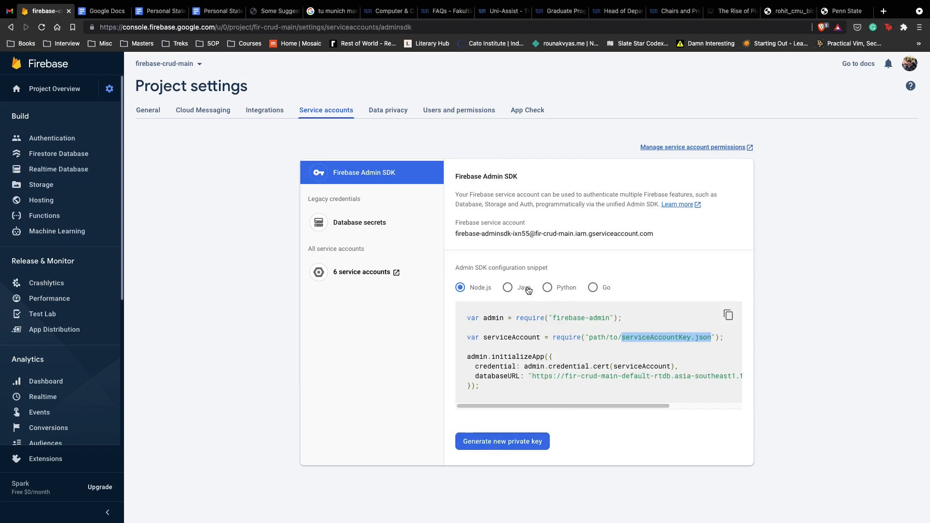
{"action": "mouse_move", "coordinate": [528, 290]}
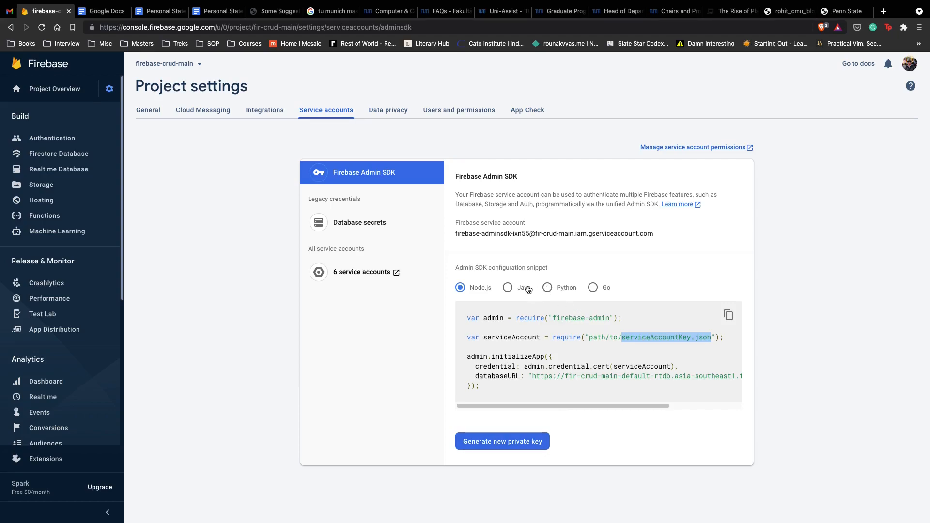
{"action": "left_click", "coordinate": [507, 287]}
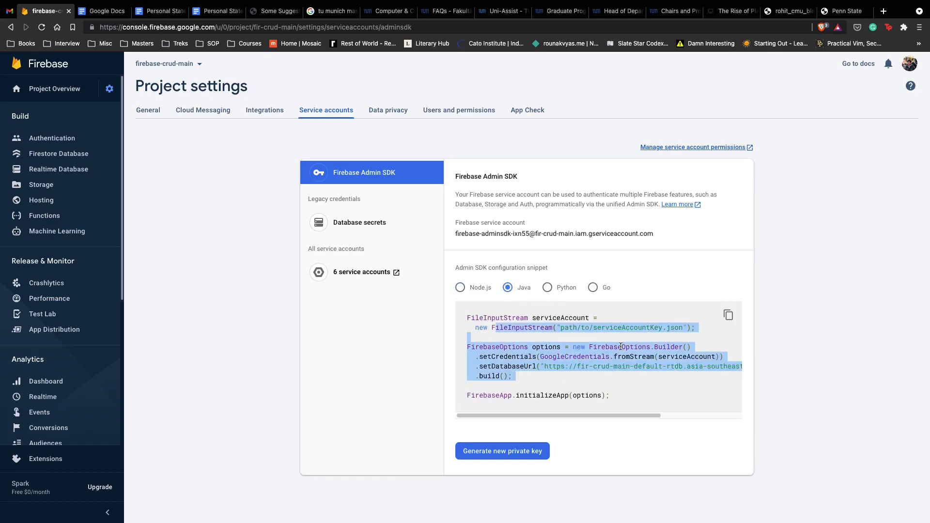
{"action": "scroll", "scroll_direction": "right", "scroll_amount": 3}
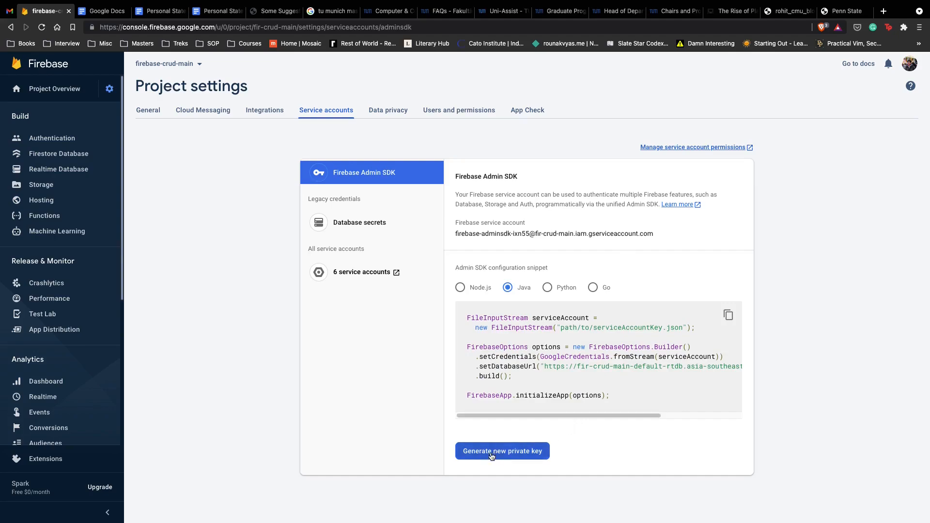
Generate a new Admin SDK private key and save it as ser.json
{"action": "left_click", "coordinate": [502, 451]}
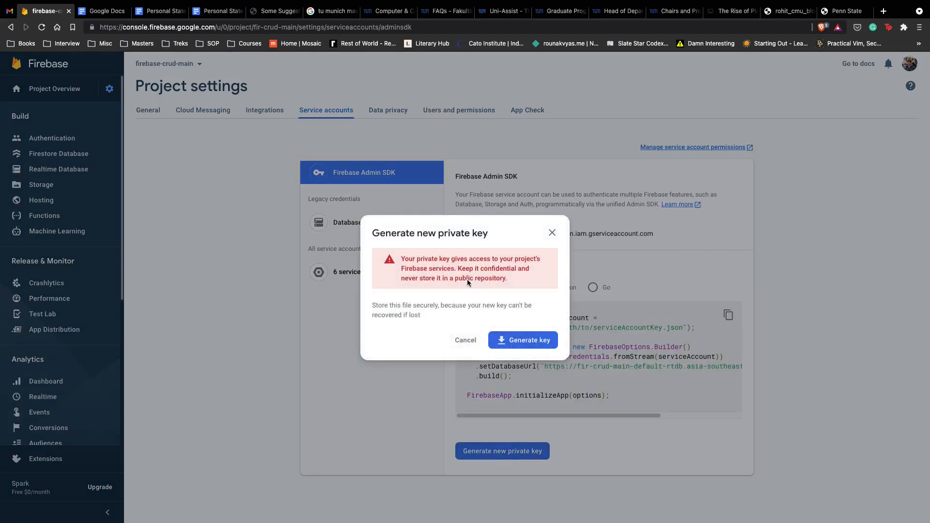
{"action": "left_click", "coordinate": [465, 340]}
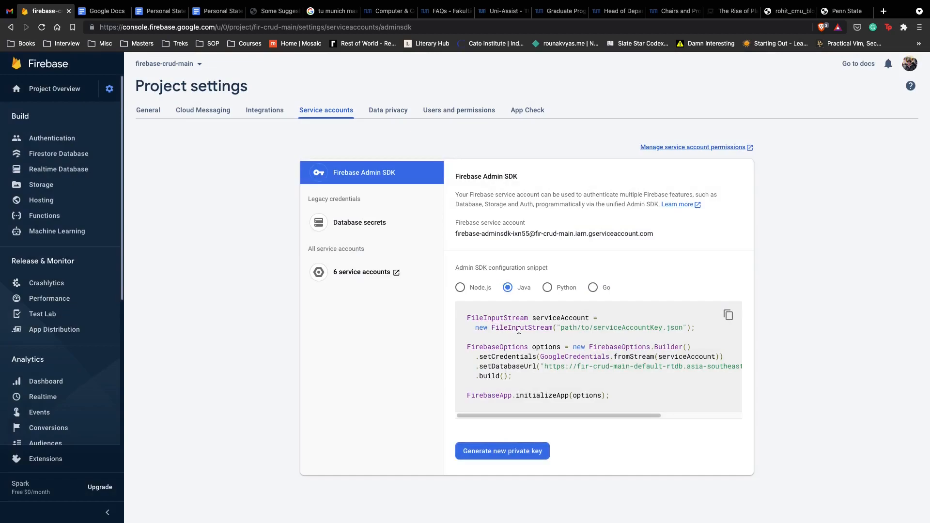
{"action": "left_click", "coordinate": [501, 451]}
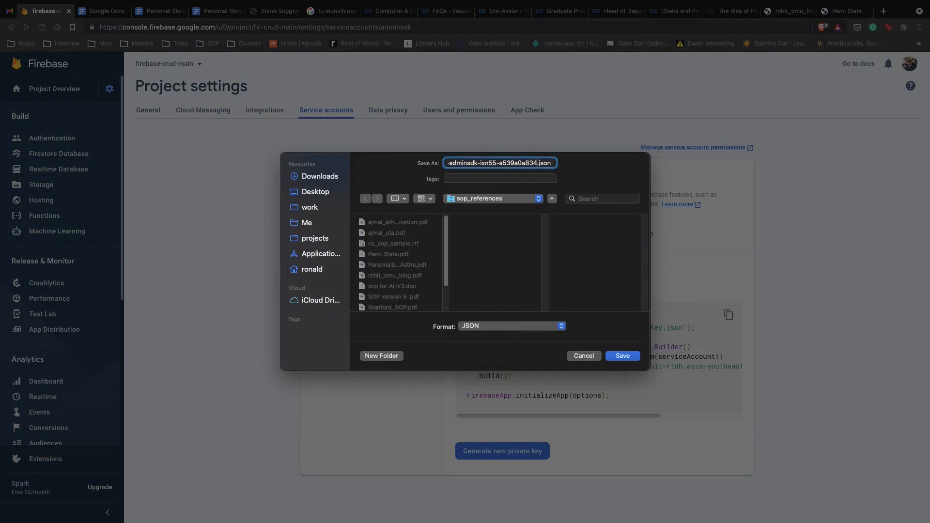
{"action": "type", "text": "ser.json"}
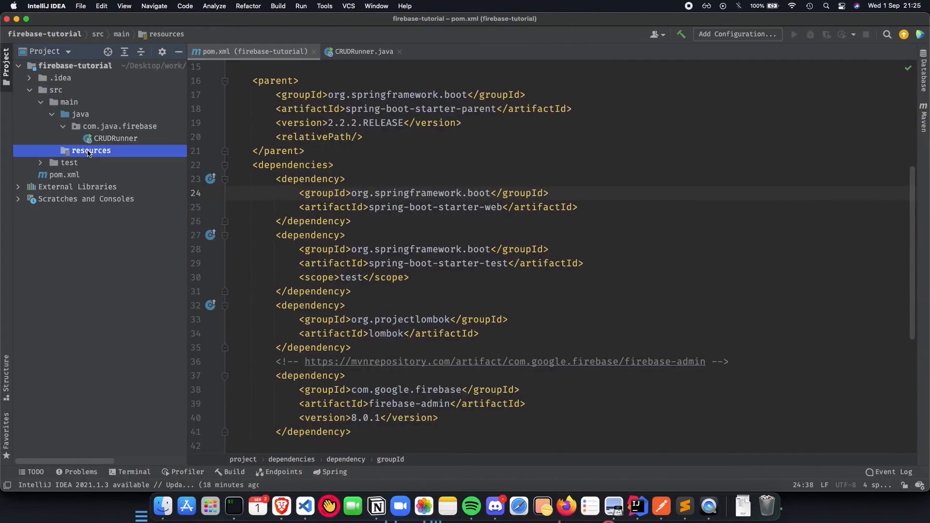
Create serviceAccountKey.json in the resources folder
{"action": "right_click", "coordinate": [92, 150]}
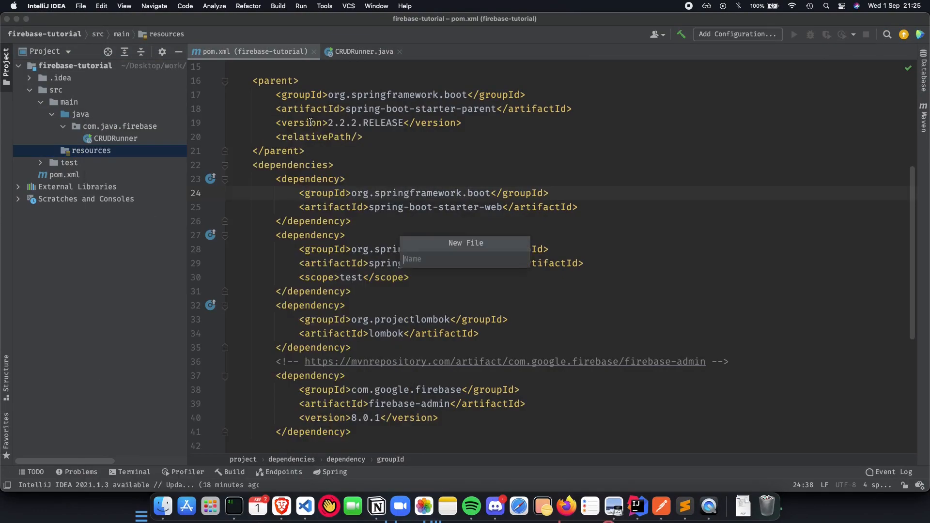
{"action": "type", "text": "serviceA"}
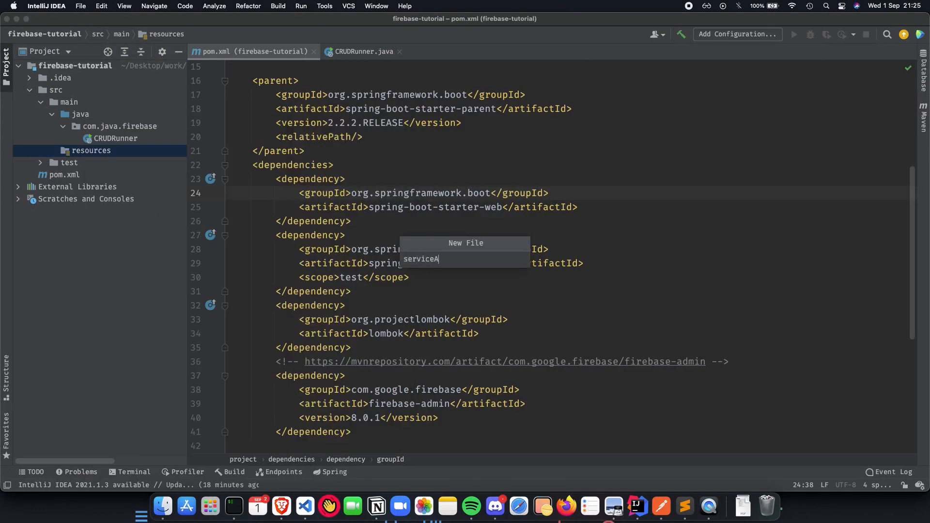
{"action": "type", "text": "ccount"}
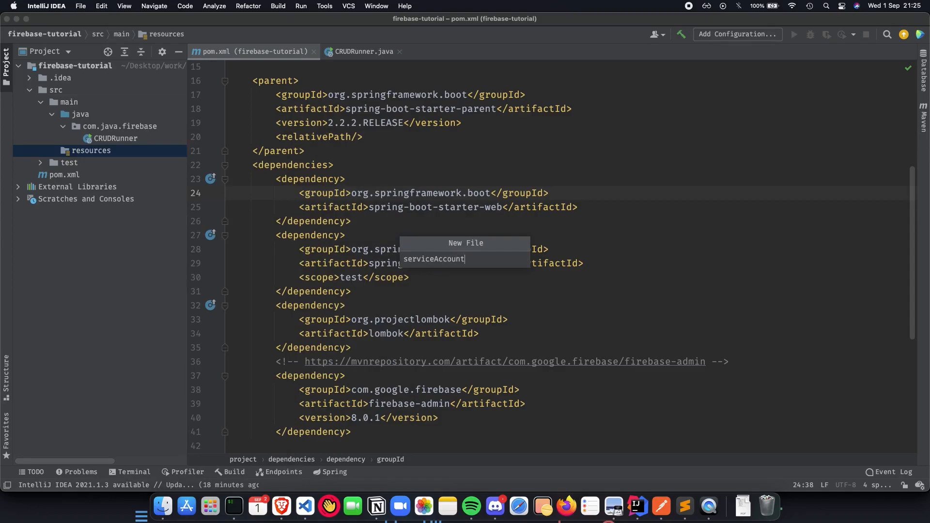
{"action": "type", "text": "Key.json"}
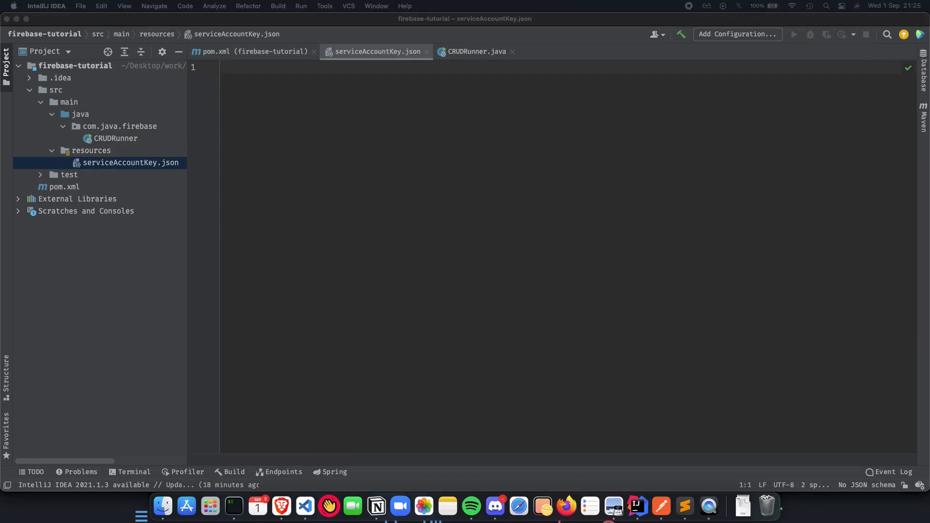
{"action": "mouse_move", "coordinate": [525, 128]}
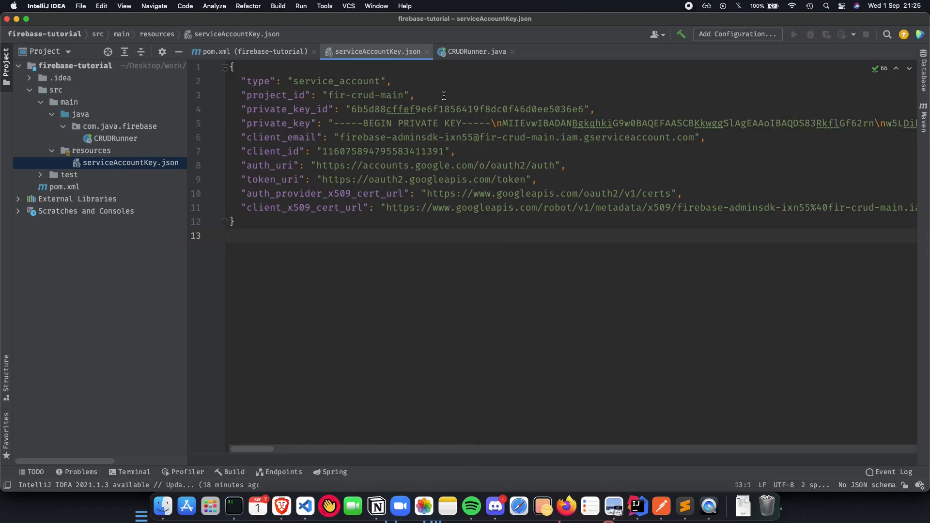
{"action": "mouse_move", "coordinate": [341, 137]}
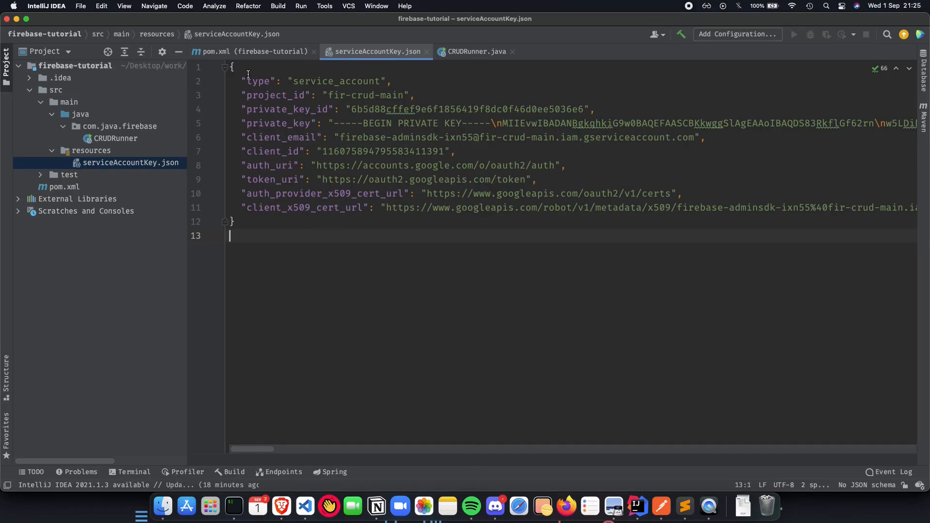
Review the key's private_key_id, auth_uri and client_x509_cert_url fields, then close the file
{"action": "double_click", "coordinate": [288, 109]}
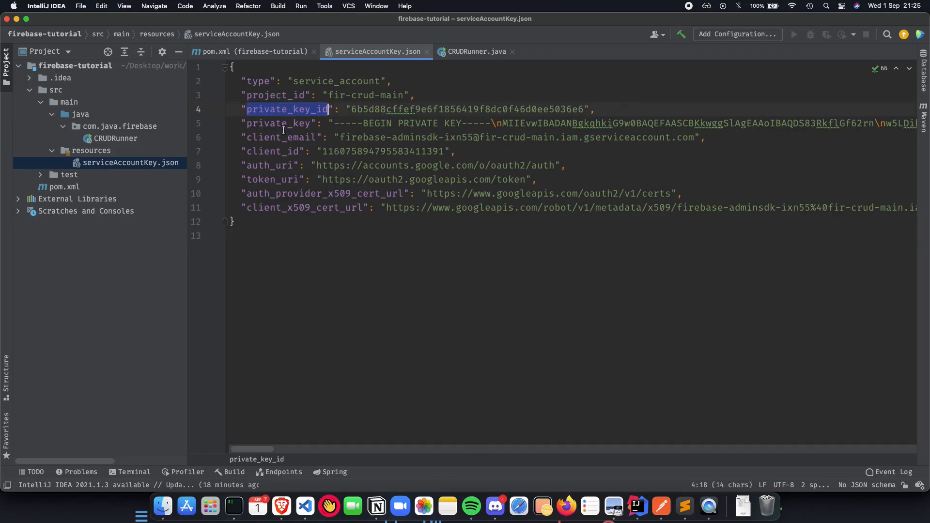
{"action": "left_click", "coordinate": [275, 165]}
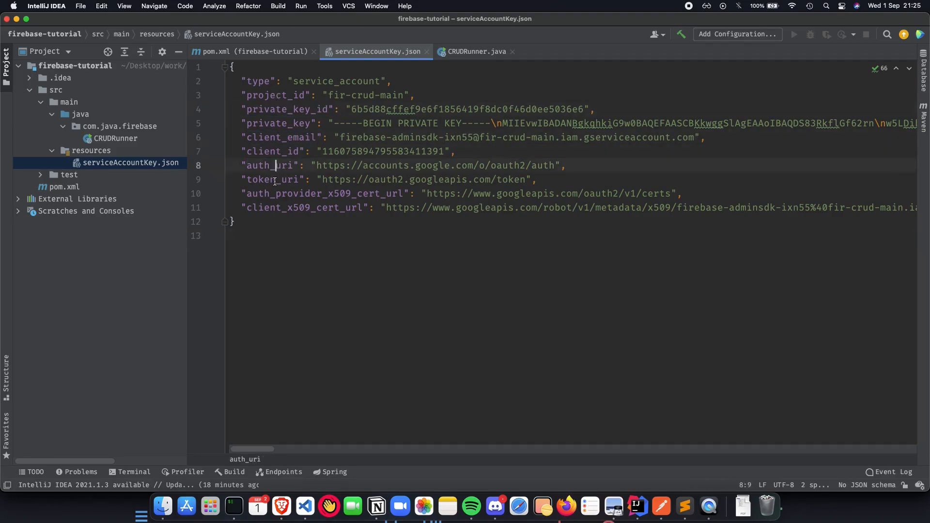
{"action": "double_click", "coordinate": [323, 193]}
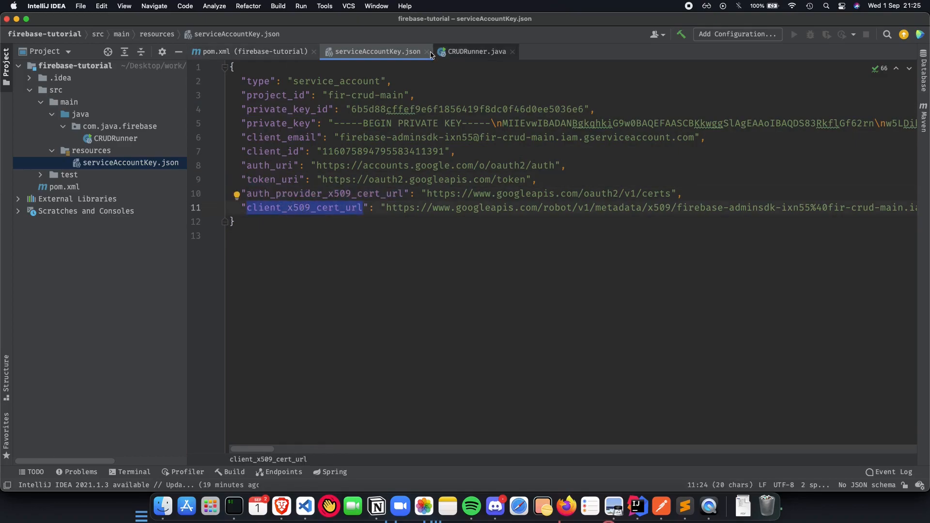
{"action": "left_click", "coordinate": [475, 51]}
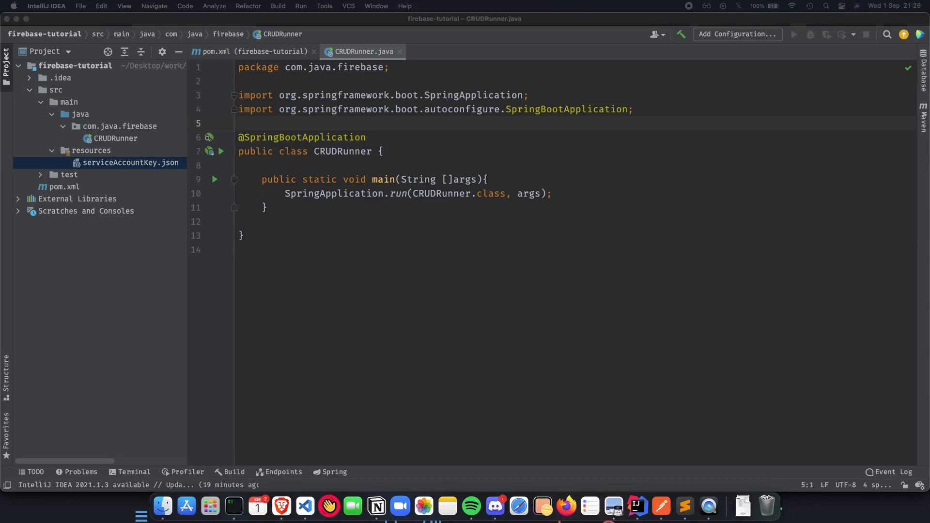
{"action": "mouse_move", "coordinate": [630, 167]}
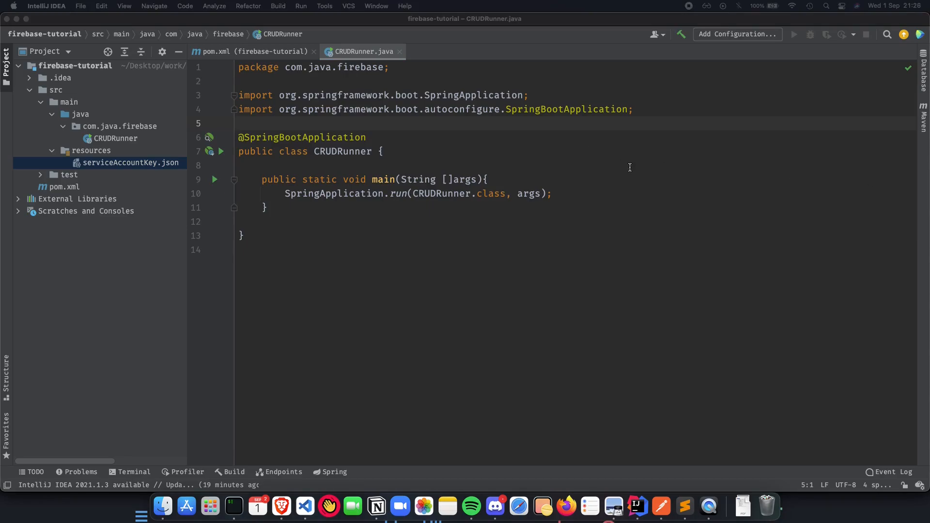
{"action": "mouse_move", "coordinate": [605, 171]}
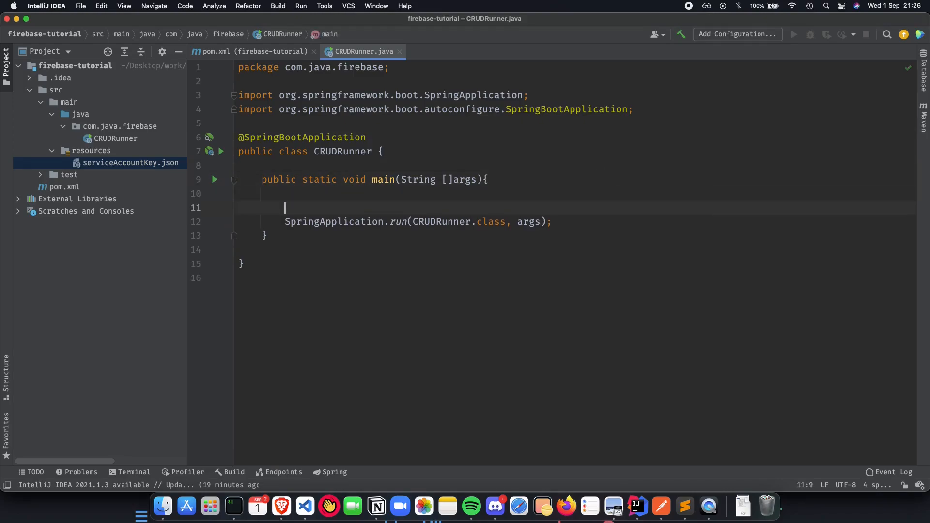
Declare classLoader in main from CRUDRunner.class.getClassLoader()
{"action": "key", "text": "backspace"}
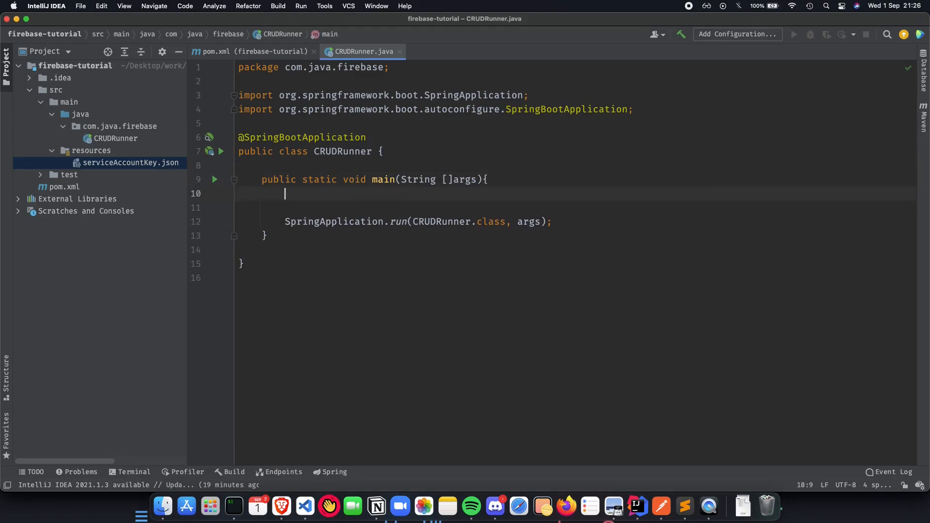
{"action": "type", "text": "ClassL"}
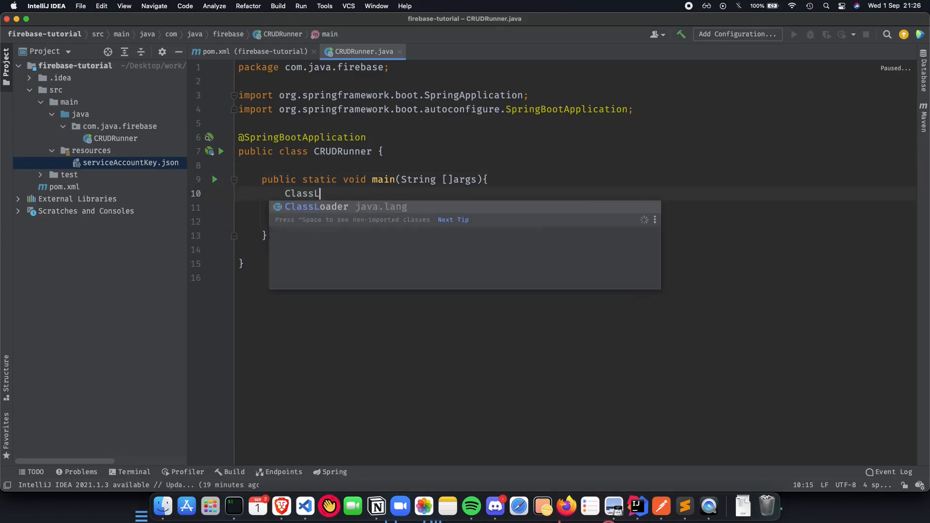
{"action": "type", "text": "oader classLoader ="}
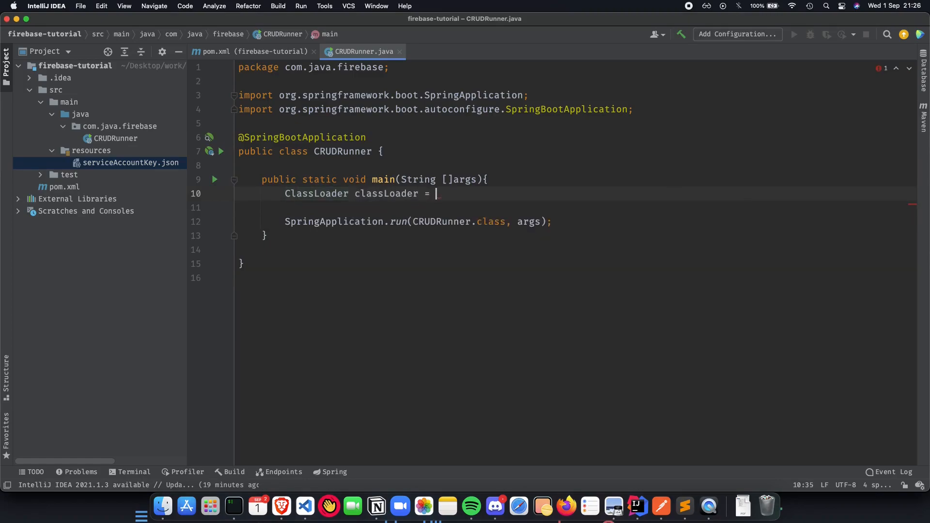
{"action": "type", "text": "CRUDRunner.cl"}
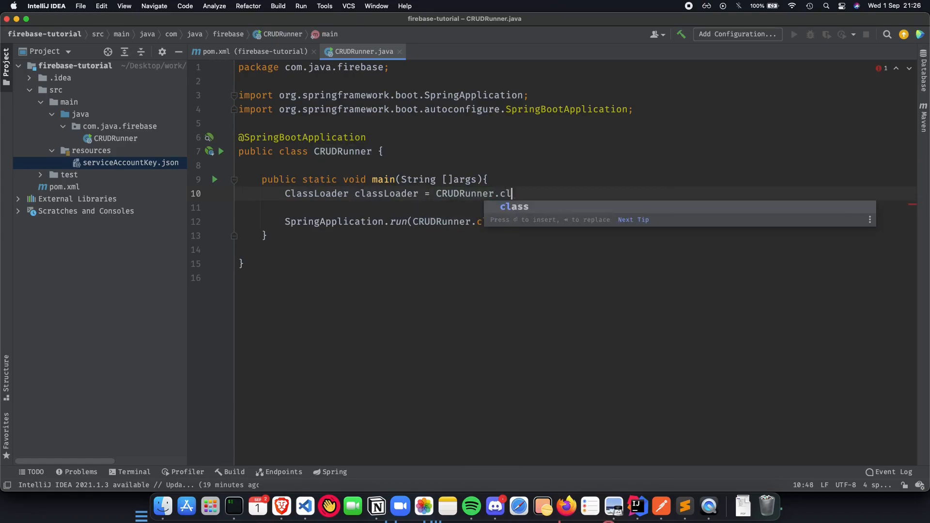
{"action": "type", "text": "ass.ge"}
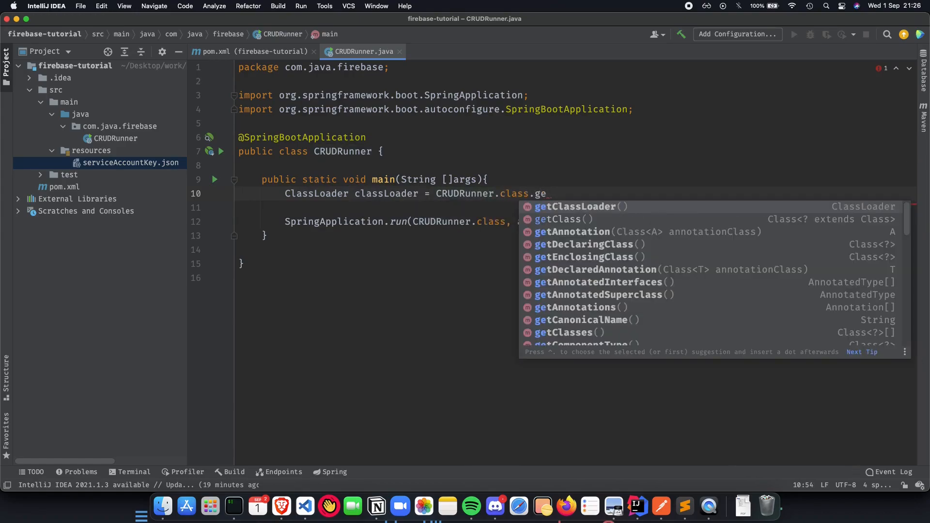
{"action": "left_click", "coordinate": [574, 206]}
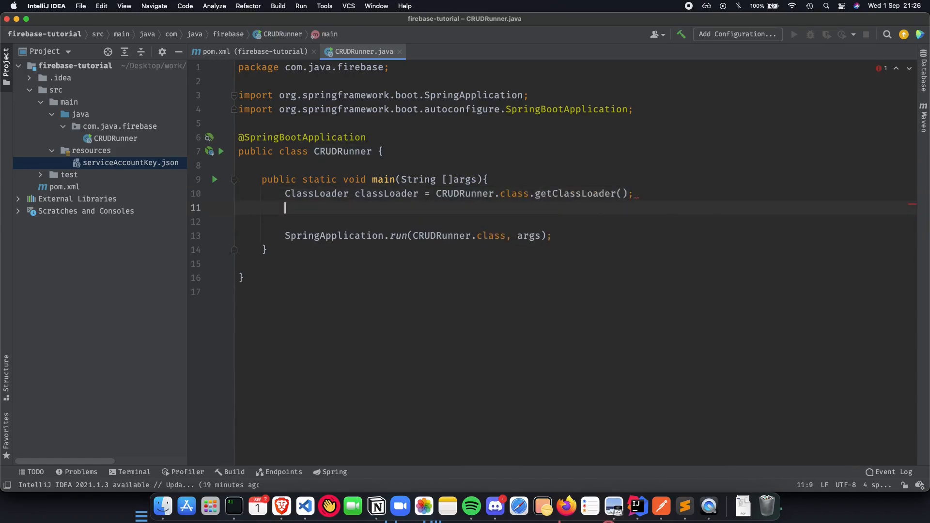
{"action": "key", "text": "enter"}
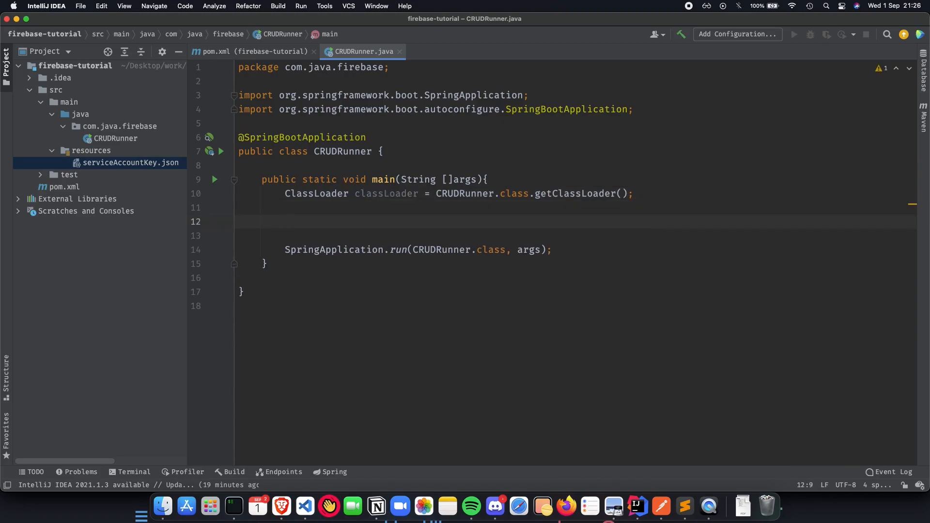
Create File file from classLoader.getResource("serviceAccountKey.json").getFile()
{"action": "type", "text": "File"}
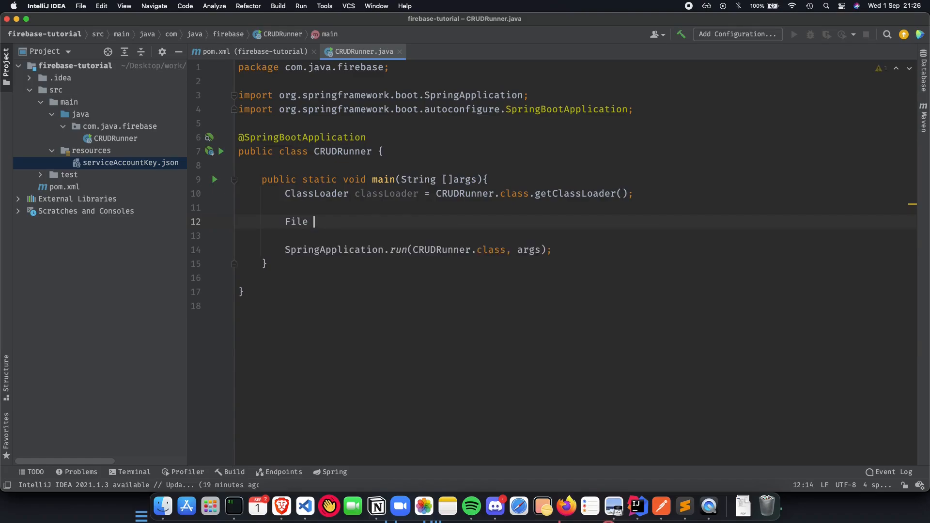
{"action": "type", "text": "file ="}
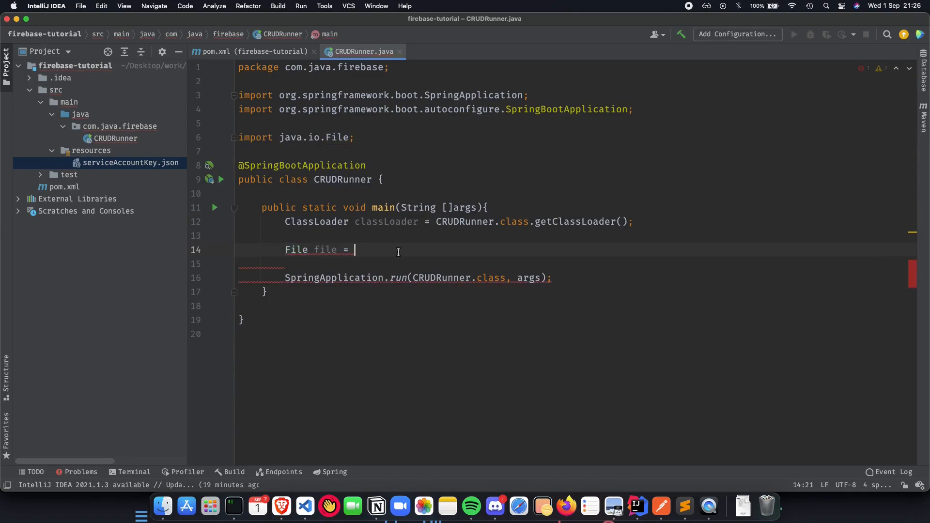
{"action": "type", "text": "new"}
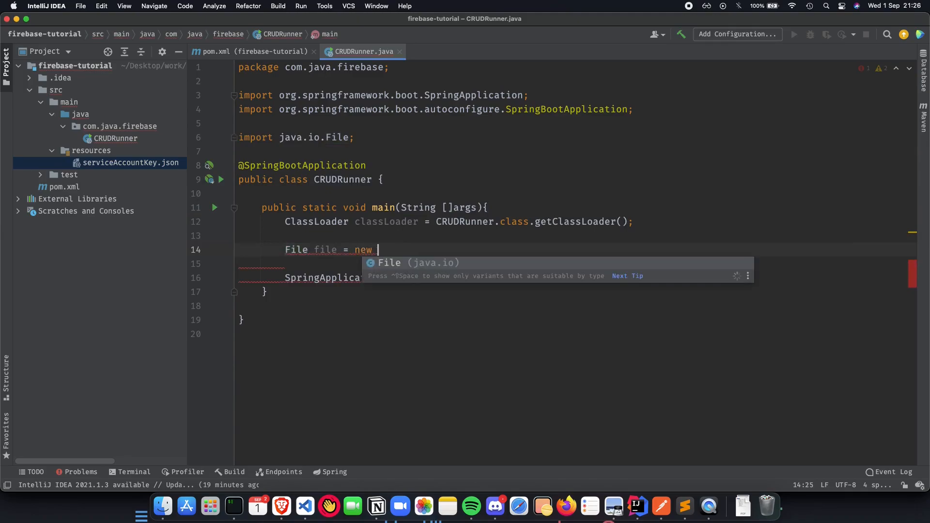
{"action": "type", "text": "File("}
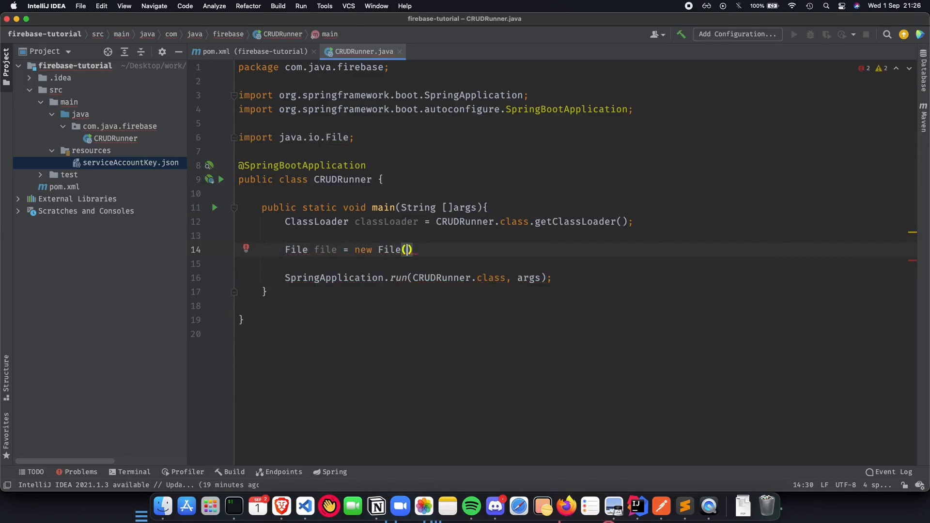
{"action": "type", "text": "classLoader."}
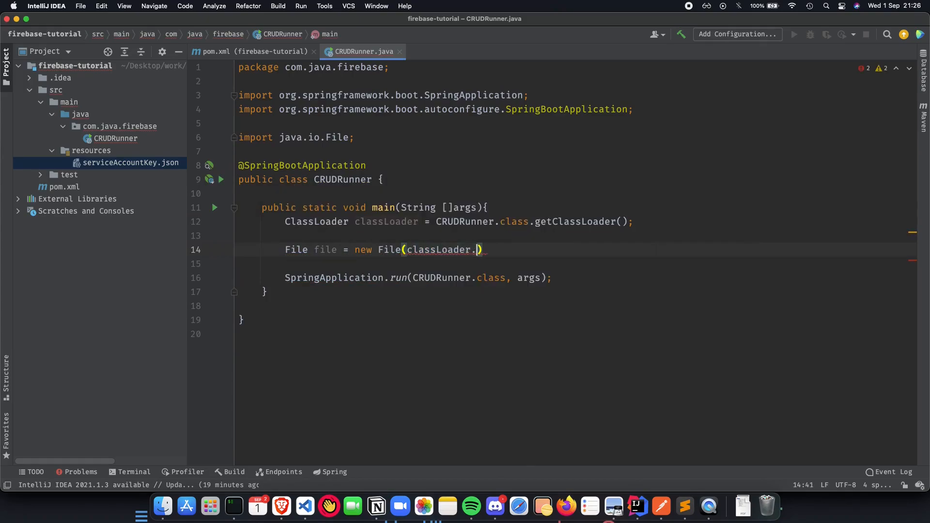
{"action": "type", "text": "get"}
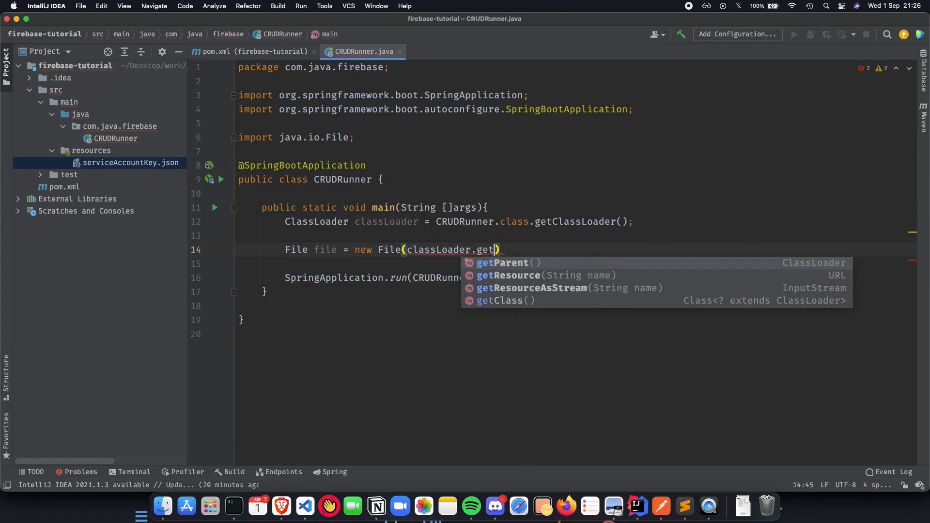
{"action": "left_click", "coordinate": [509, 275]}
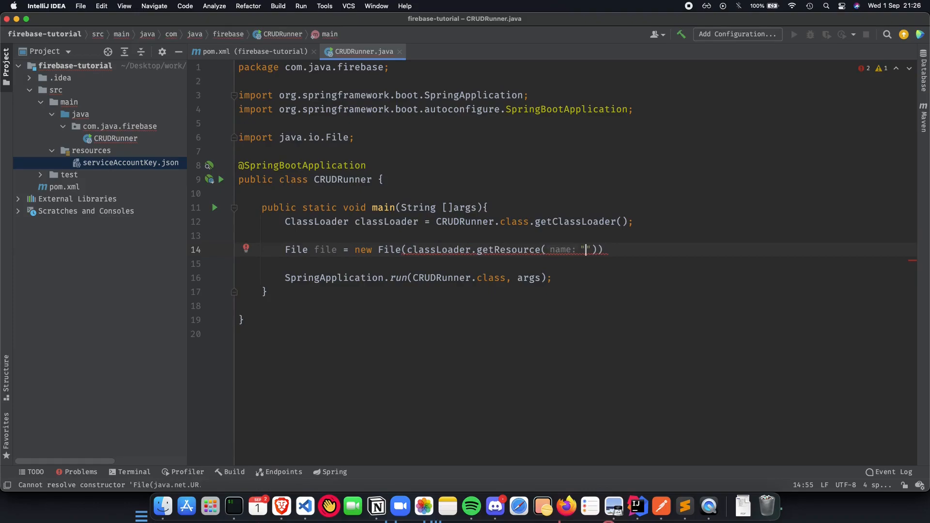
{"action": "type", "text": "ser"}
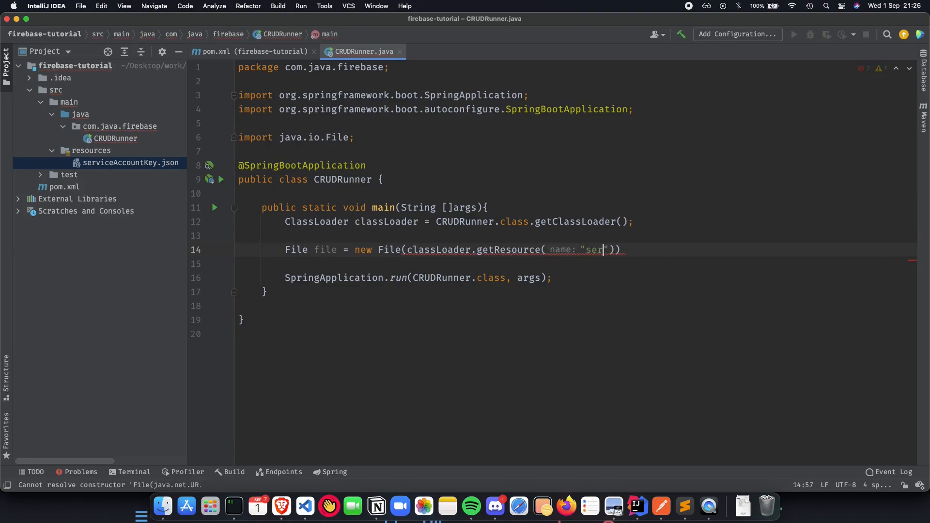
{"action": "type", "text": "viceAccountKey"}
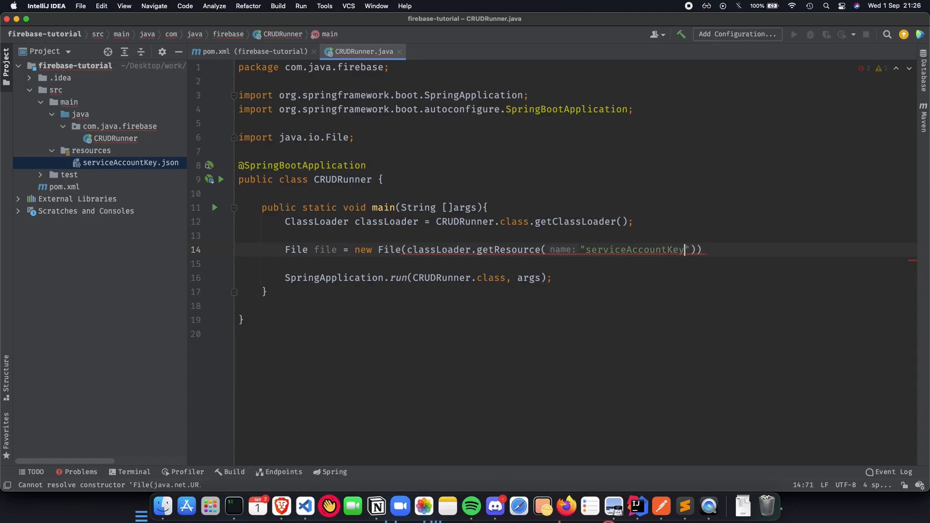
{"action": "type", "text": ".json"}
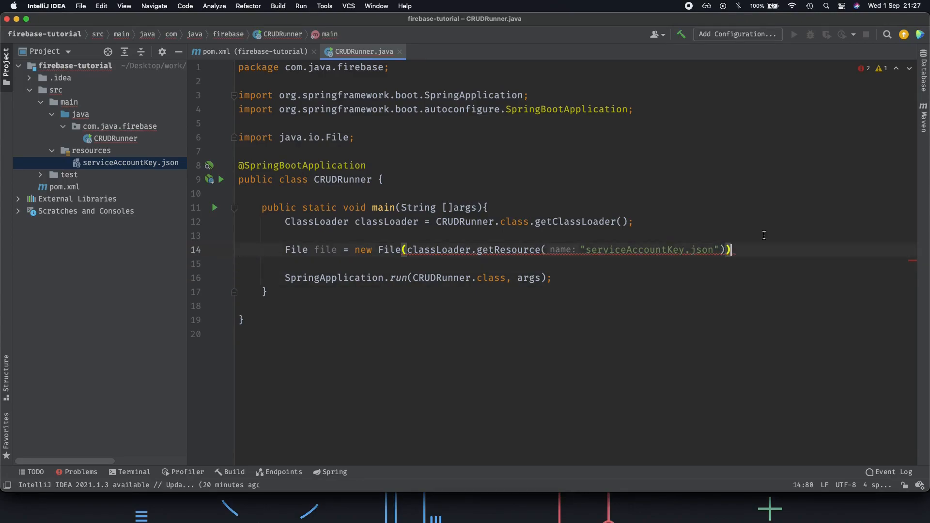
{"action": "type", "text": ".getF"}
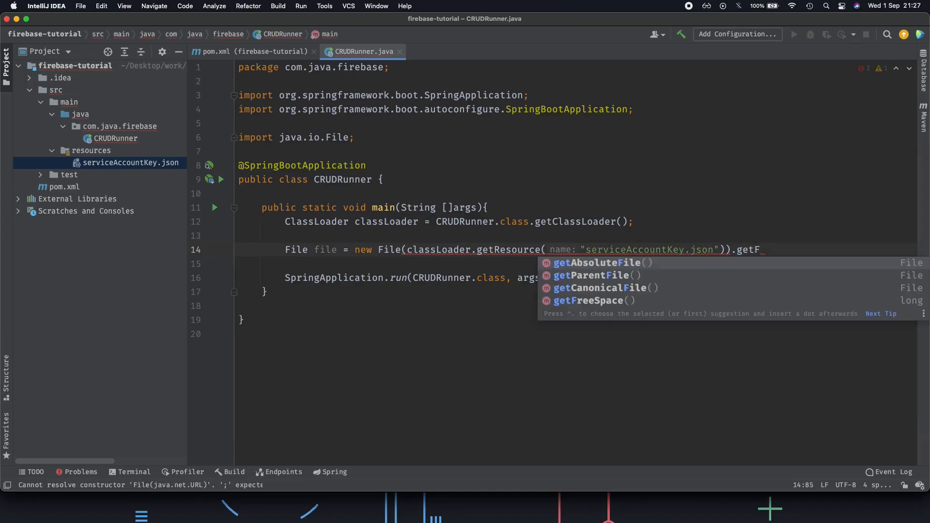
{"action": "key", "text": "Down"}
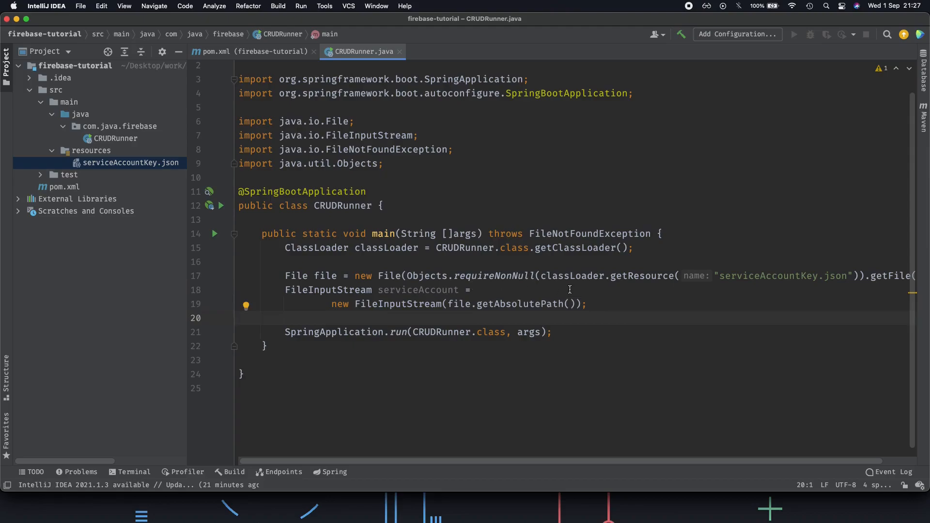
Select the serviceAccount variable, add IOException to main's throws clause, and inspect FirebaseOptions
{"action": "double_click", "coordinate": [418, 291]}
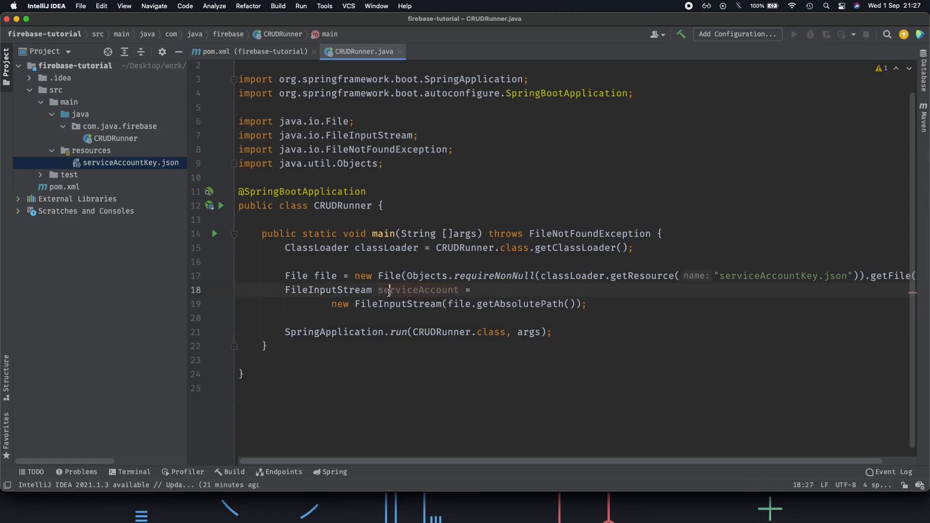
{"action": "double_click", "coordinate": [417, 290]}
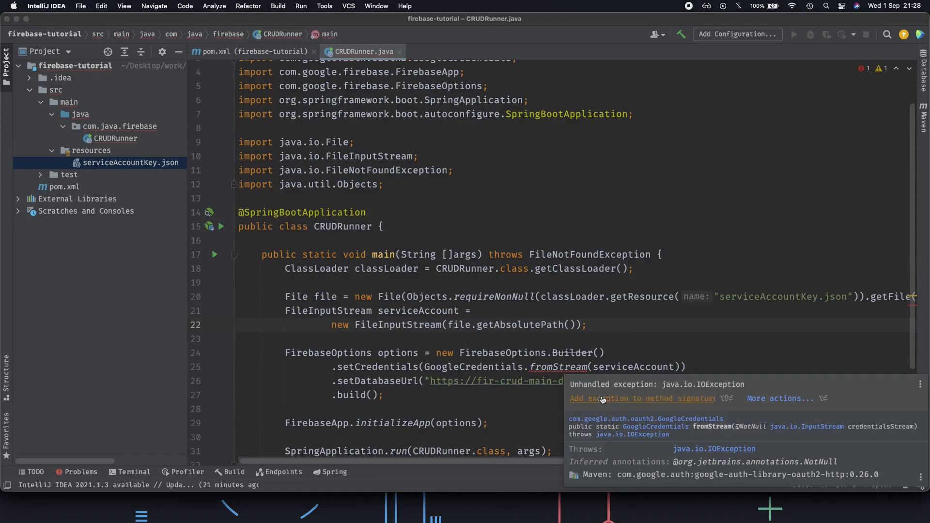
{"action": "left_click", "coordinate": [640, 398]}
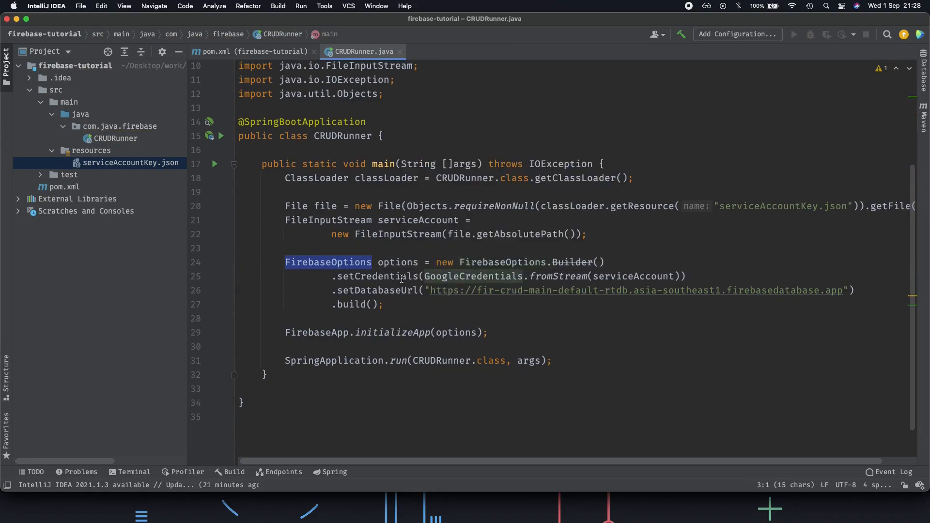
{"action": "double_click", "coordinate": [632, 276]}
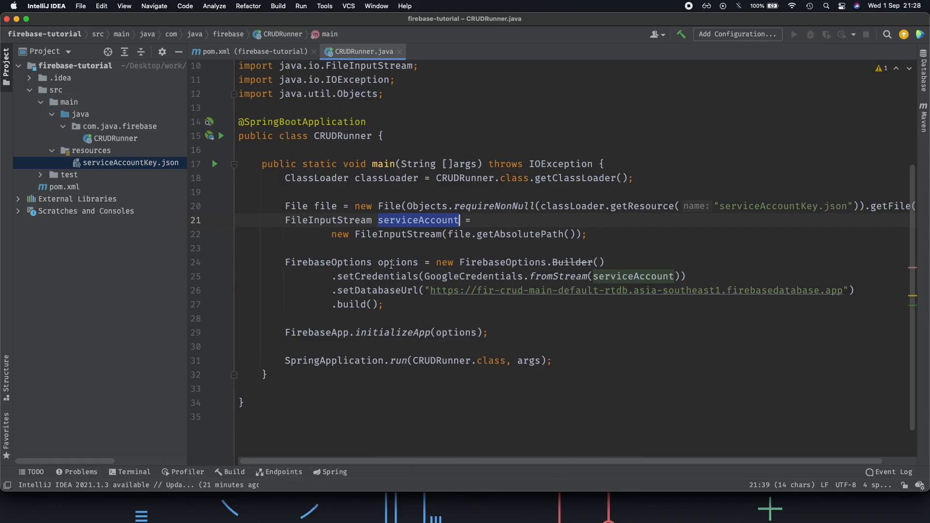
{"action": "mouse_move", "coordinate": [396, 259]}
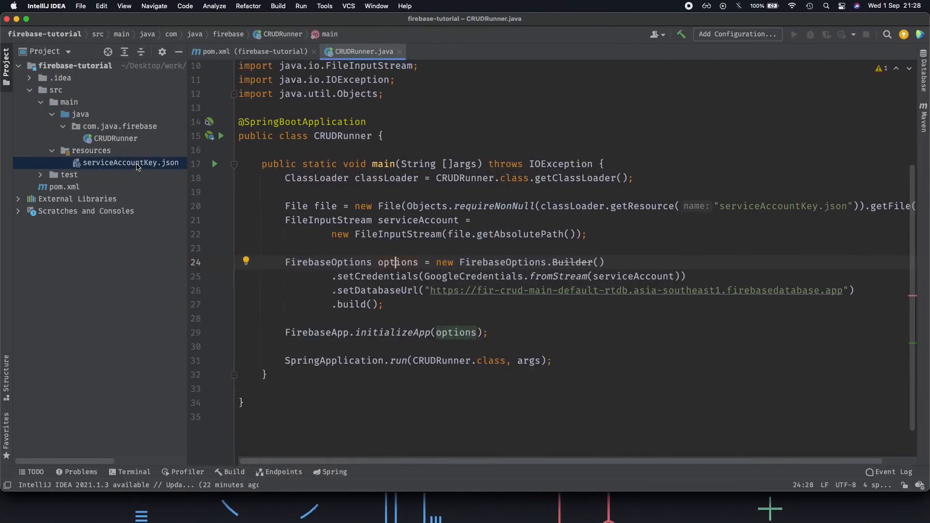
{"action": "mouse_move", "coordinate": [233, 197]}
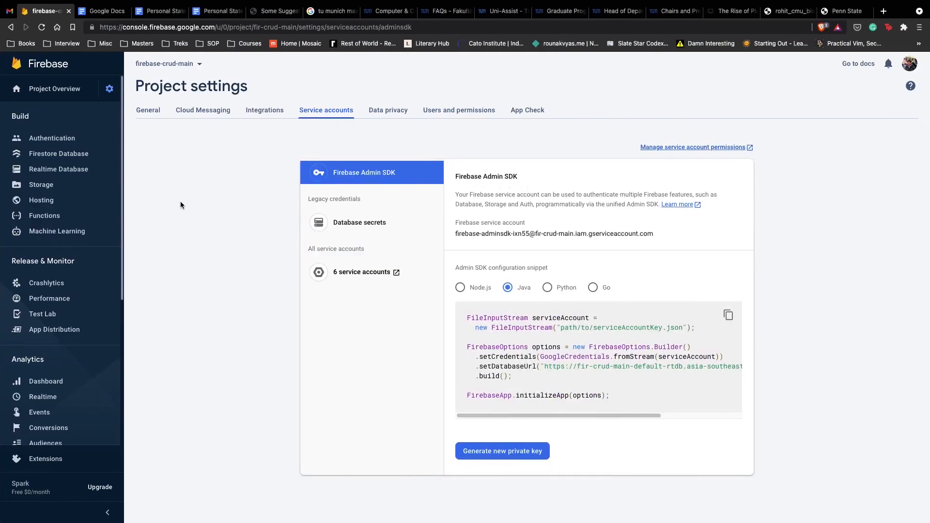
{"action": "mouse_move", "coordinate": [175, 196]}
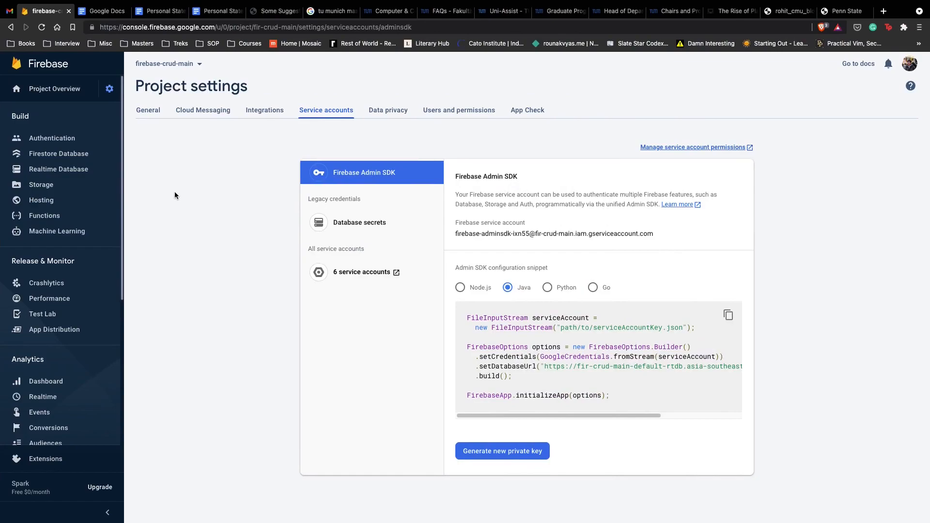
{"action": "mouse_move", "coordinate": [58, 169]}
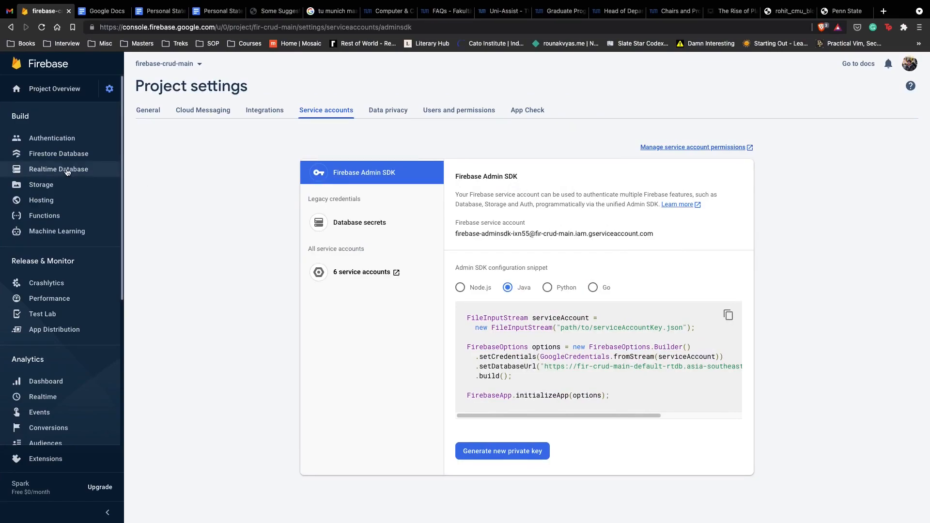
Open Firestore Database, view the existing users collection, and start a new root collection
{"action": "left_click", "coordinate": [59, 153]}
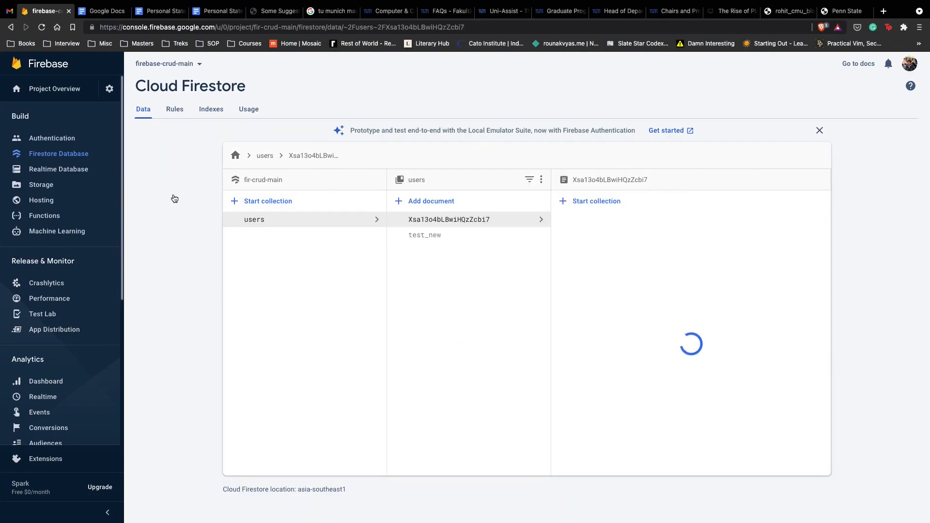
{"action": "left_click", "coordinate": [449, 219]}
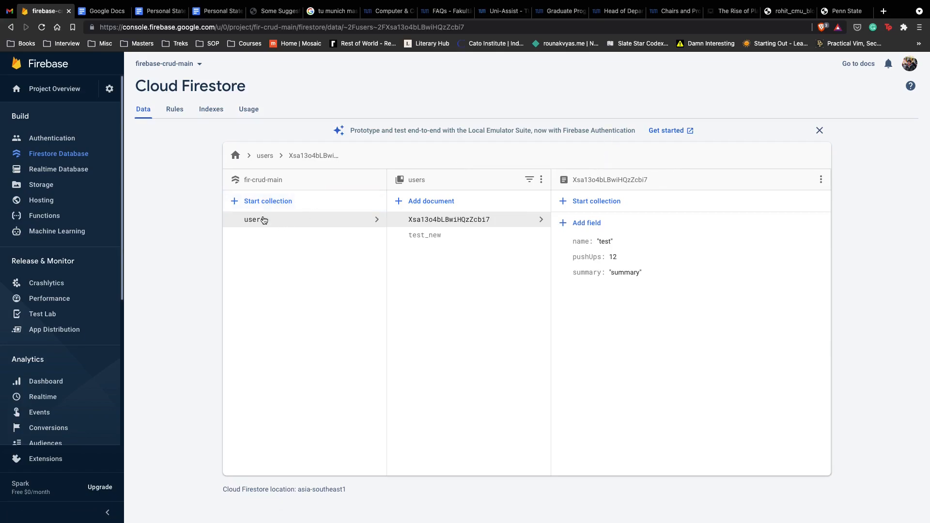
{"action": "left_click", "coordinate": [267, 200]}
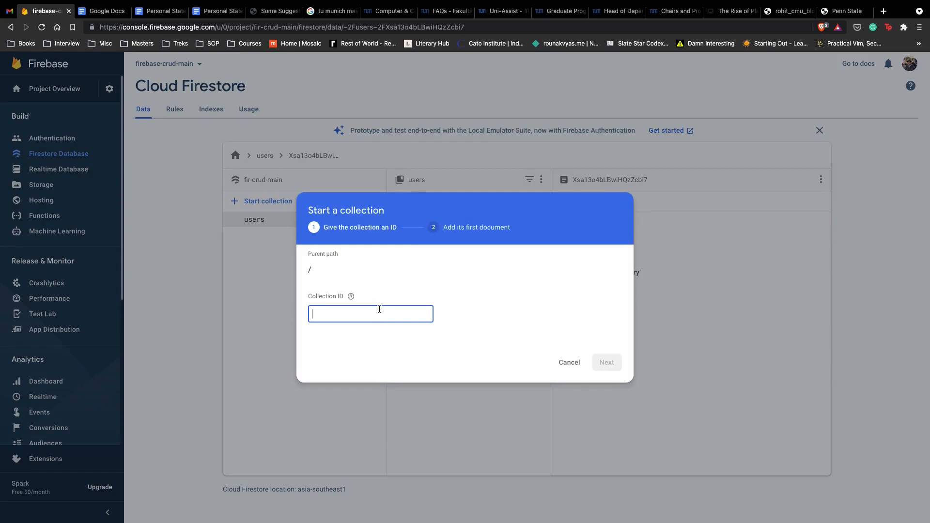
Name the new collection crud_user and set the first document's ID
{"action": "type", "text": "cu"}
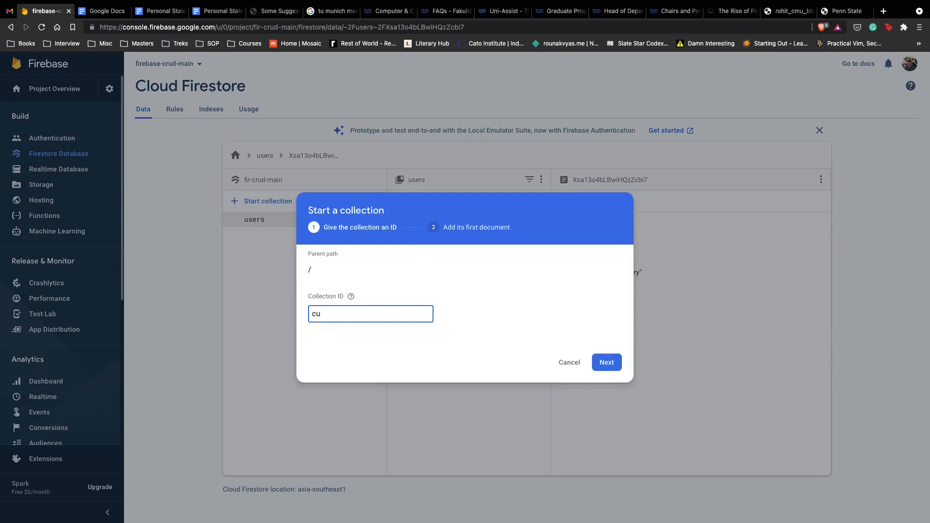
{"action": "type", "text": "rud_user"}
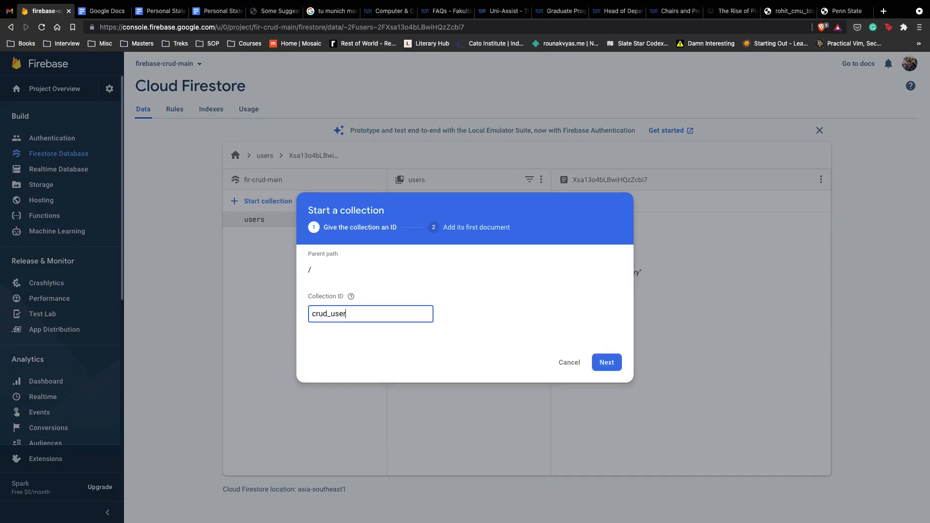
{"action": "left_click", "coordinate": [606, 363]}
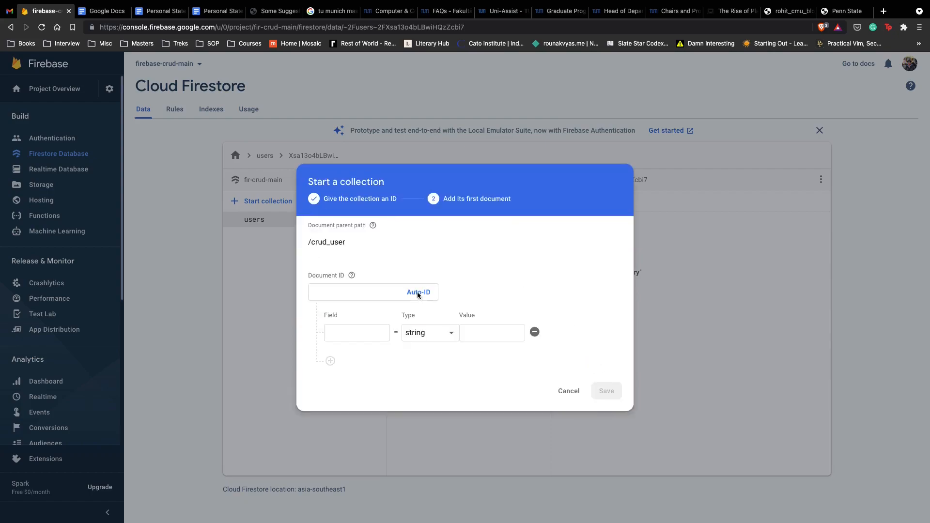
{"action": "left_click", "coordinate": [373, 292]}
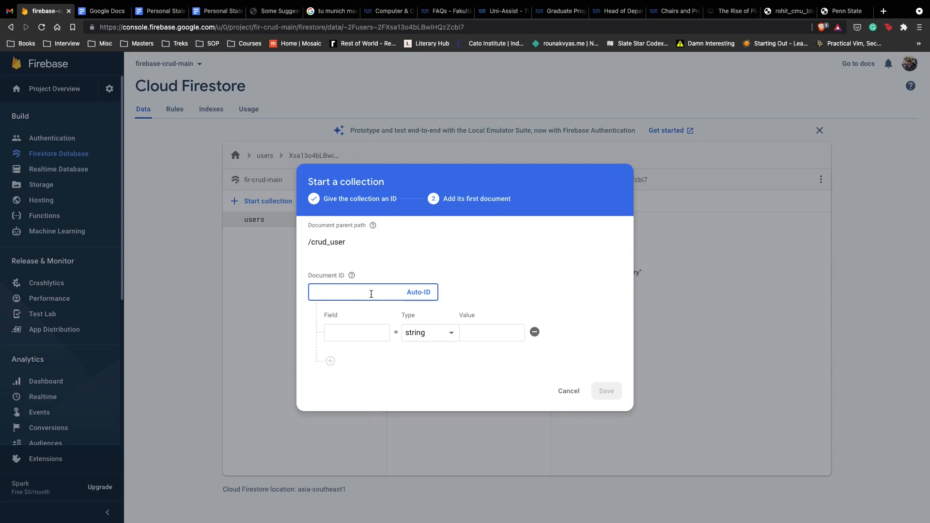
{"action": "type", "text": "user_1"}
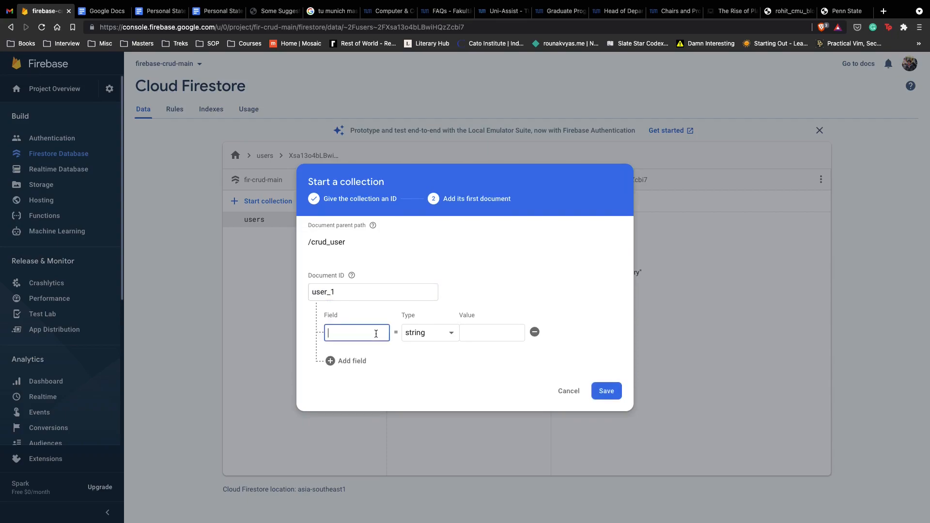
{"action": "type", "text": "name"}
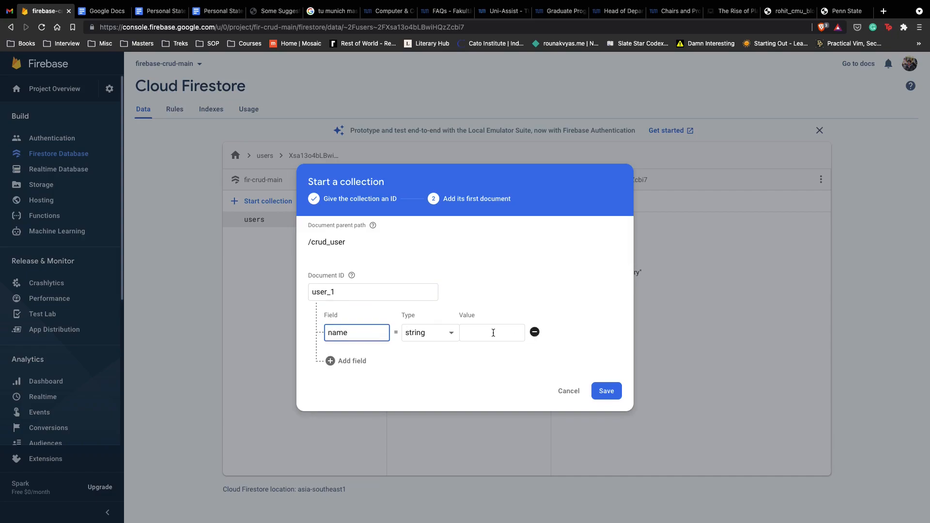
{"action": "left_click", "coordinate": [492, 332]}
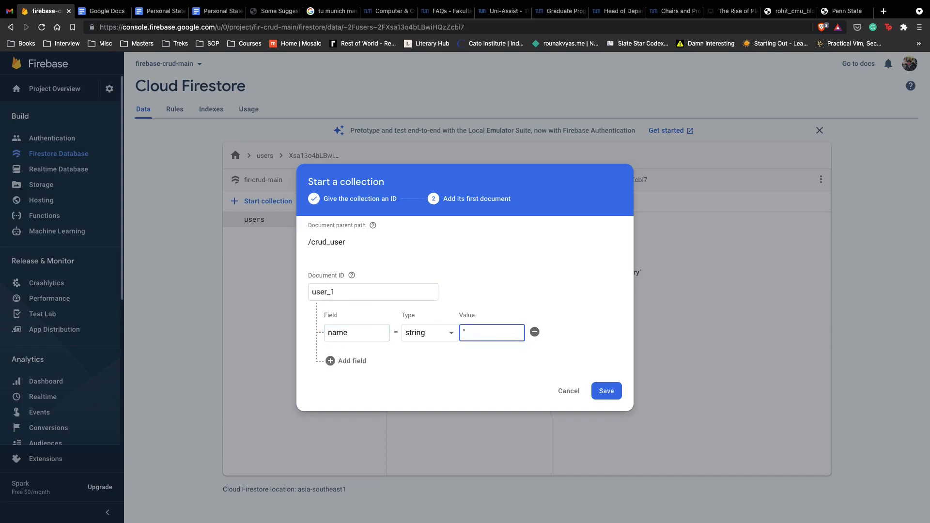
{"action": "type", "text": "Rounak Vyas"}
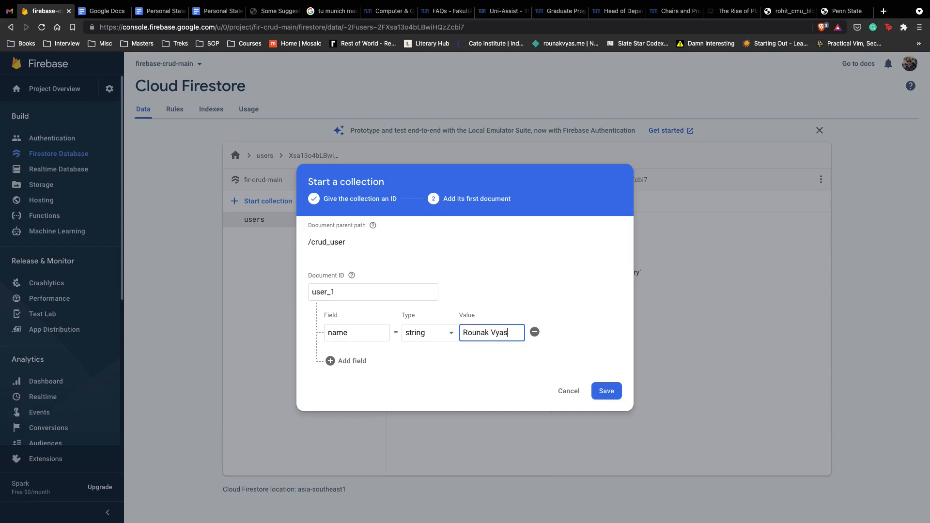
{"action": "left_click", "coordinate": [351, 361]}
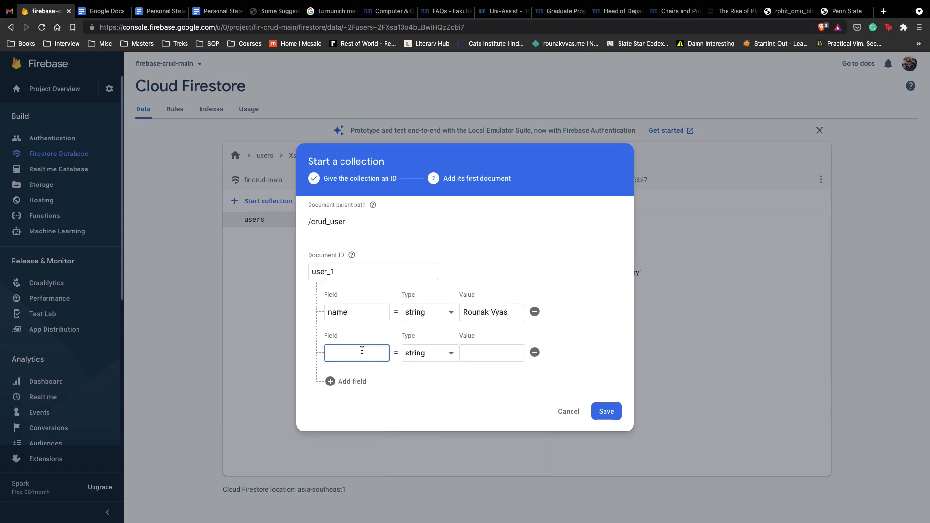
{"action": "type", "text": "profession"}
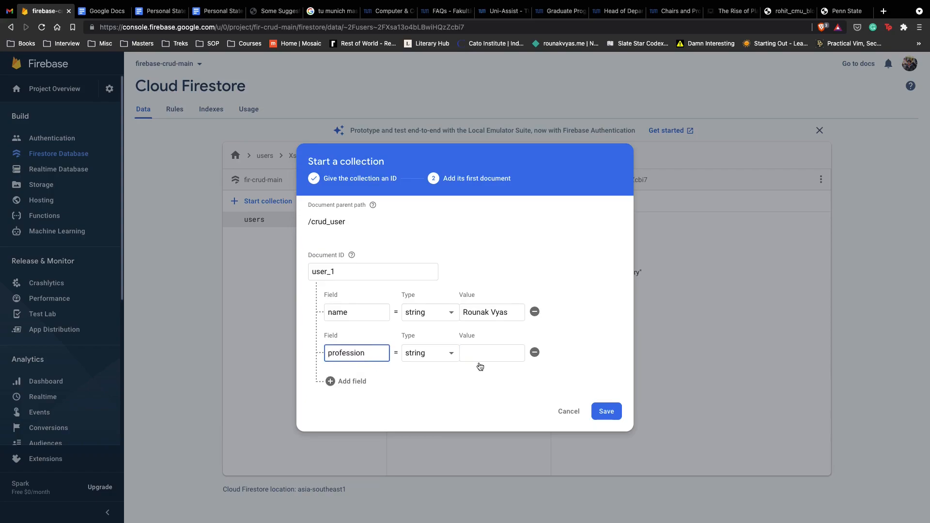
{"action": "type", "text": "Freelance"}
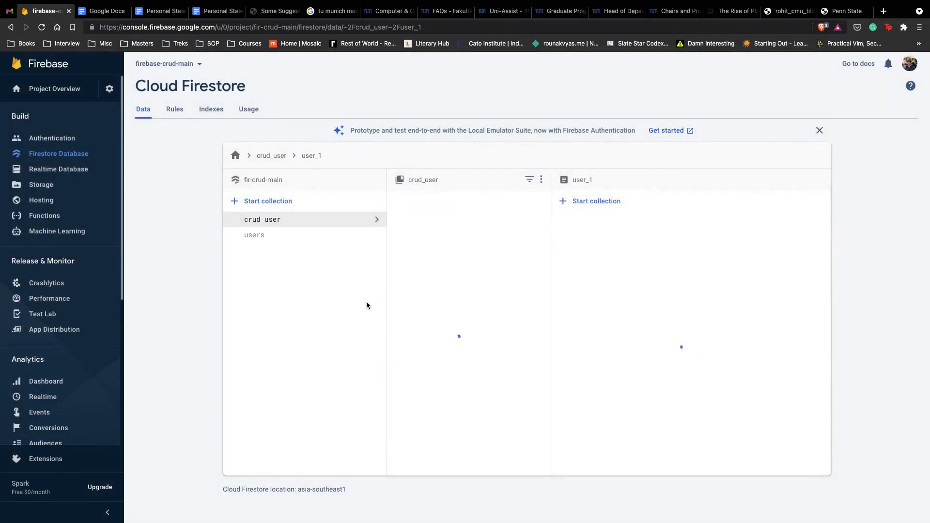
{"action": "left_click", "coordinate": [420, 220]}
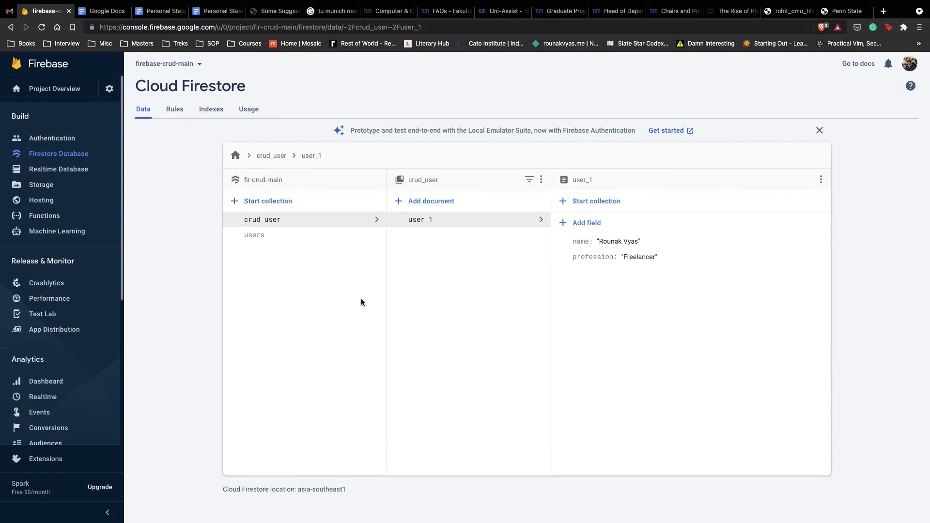
{"action": "mouse_move", "coordinate": [423, 182]}
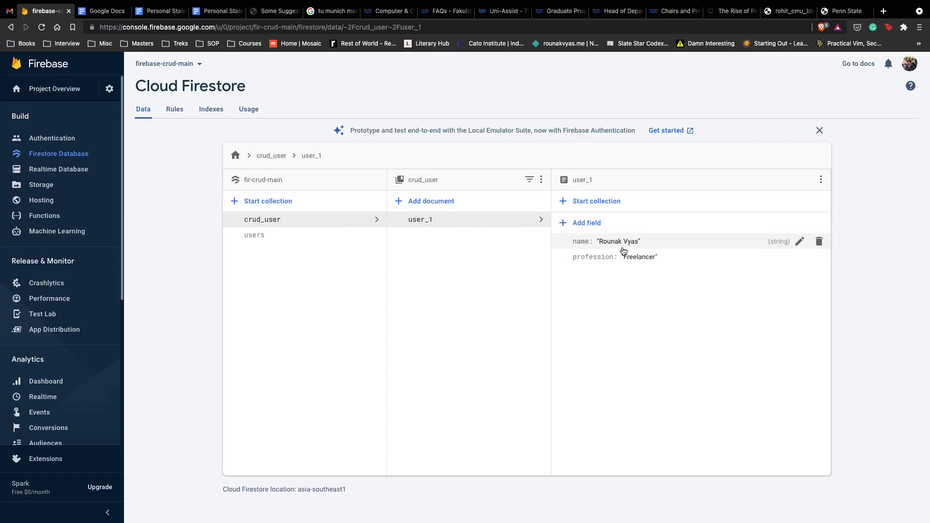
{"action": "mouse_move", "coordinate": [288, 225]}
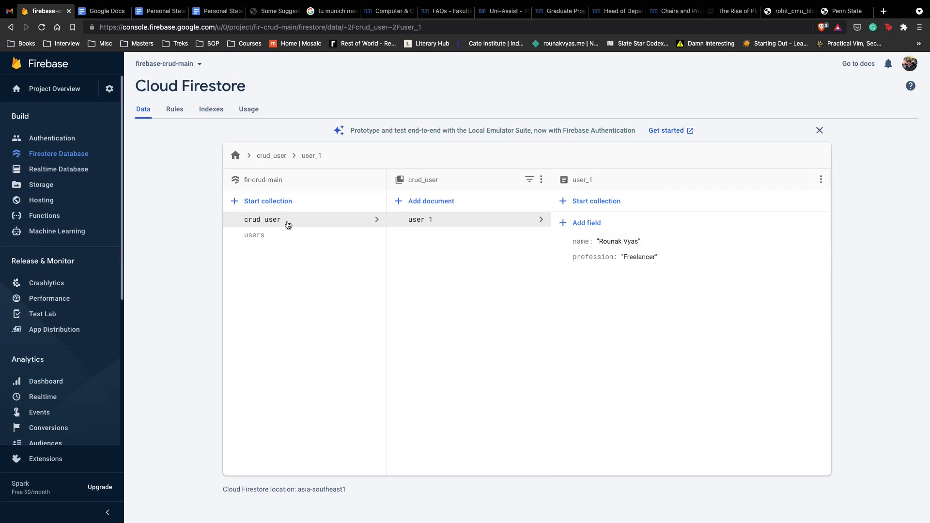
{"action": "mouse_move", "coordinate": [198, 77]}
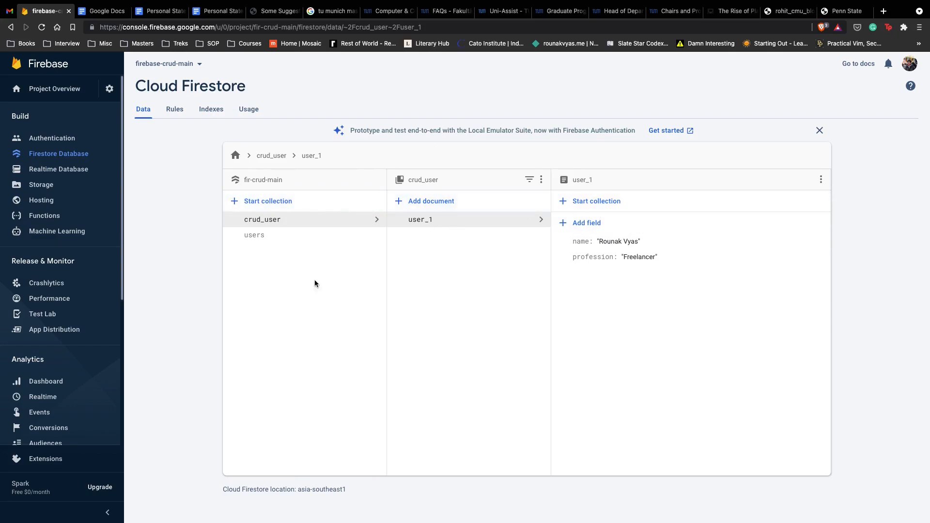
{"action": "mouse_move", "coordinate": [255, 294]}
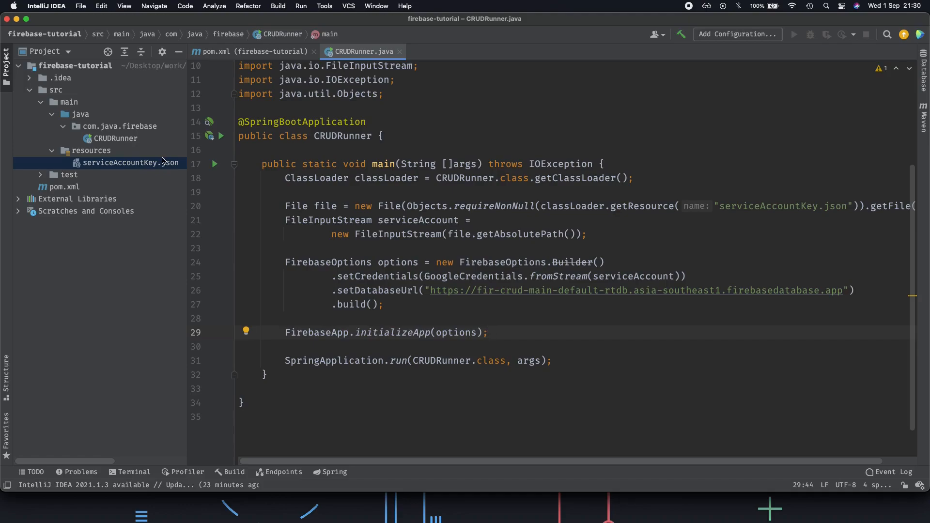
{"action": "double_click", "coordinate": [456, 332]}
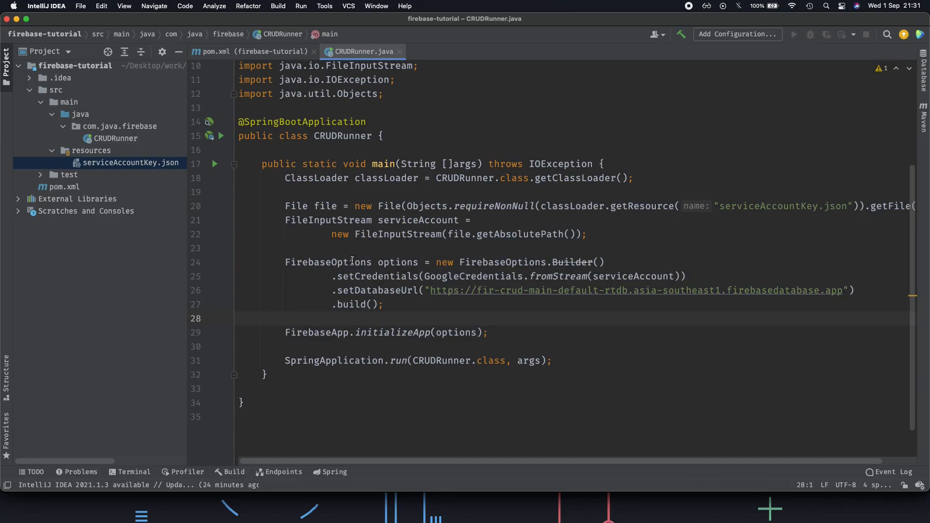
{"action": "mouse_move", "coordinate": [397, 327]}
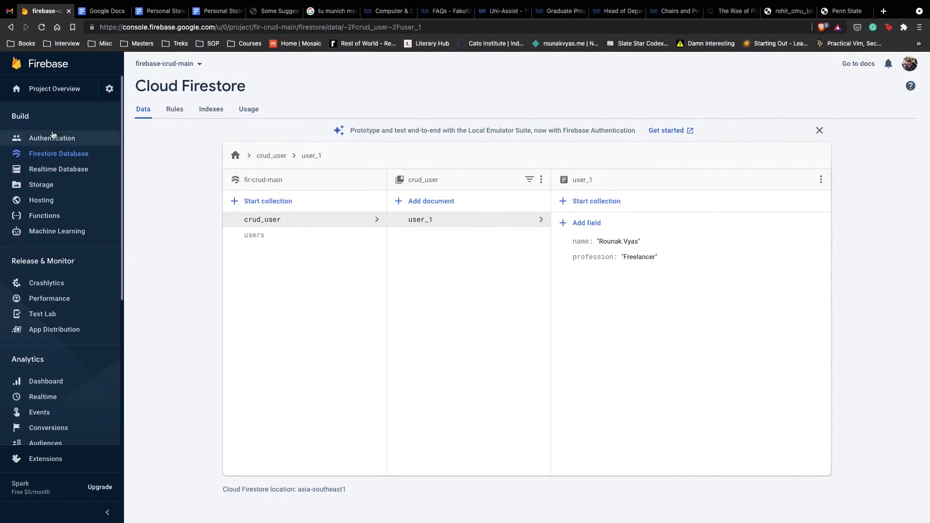
{"action": "mouse_move", "coordinate": [297, 285]}
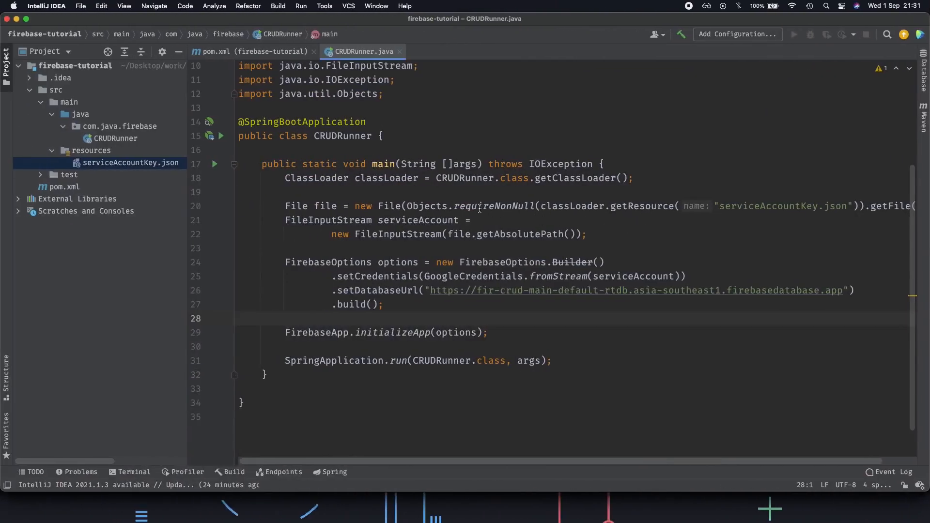
{"action": "mouse_move", "coordinate": [309, 142]}
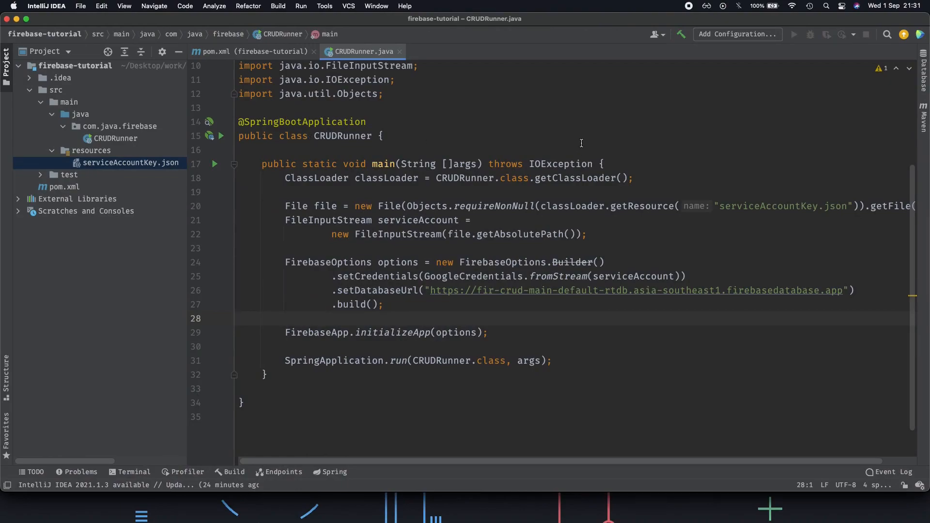
{"action": "mouse_move", "coordinate": [632, 132]}
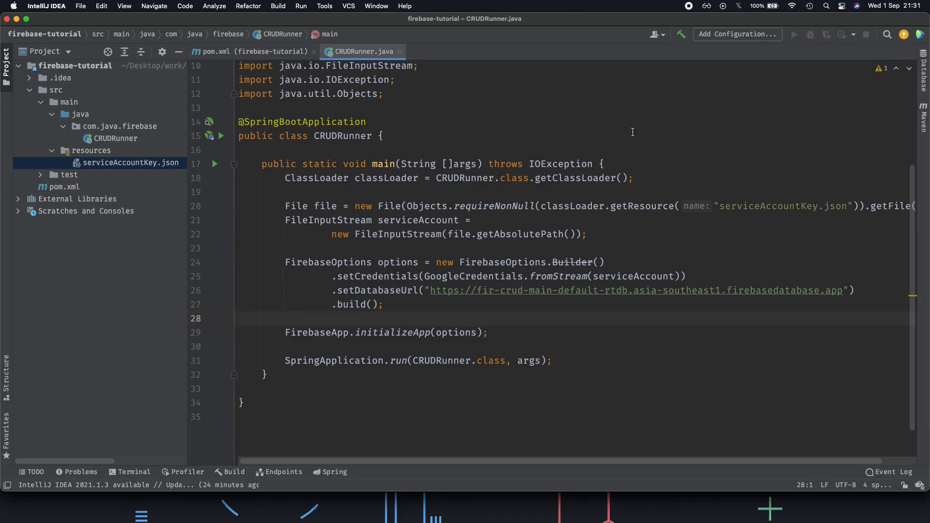